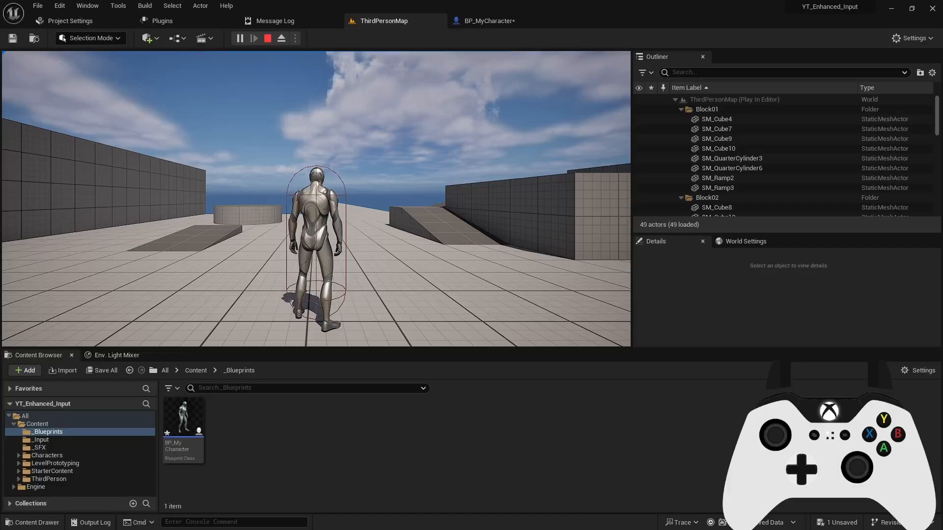
Take control of the character in the running game, then stop the play session.
click(40, 440)
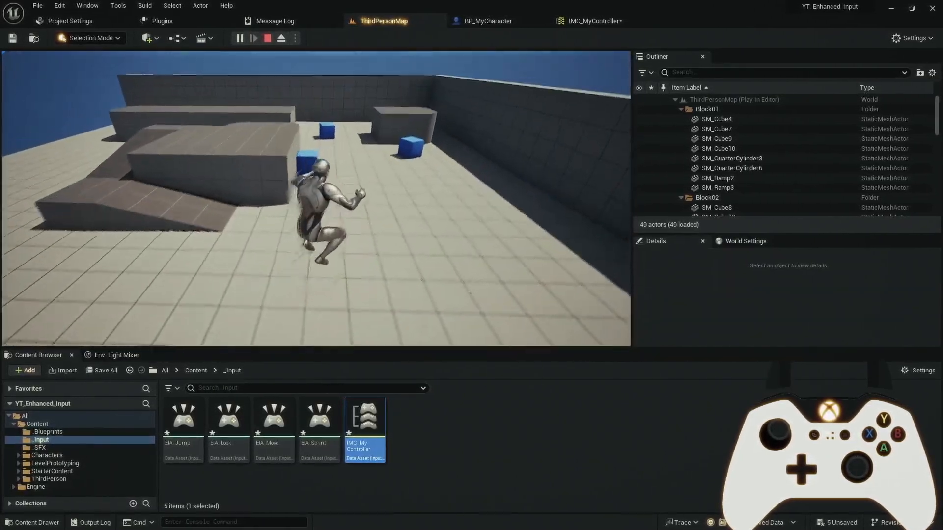
click(48, 432)
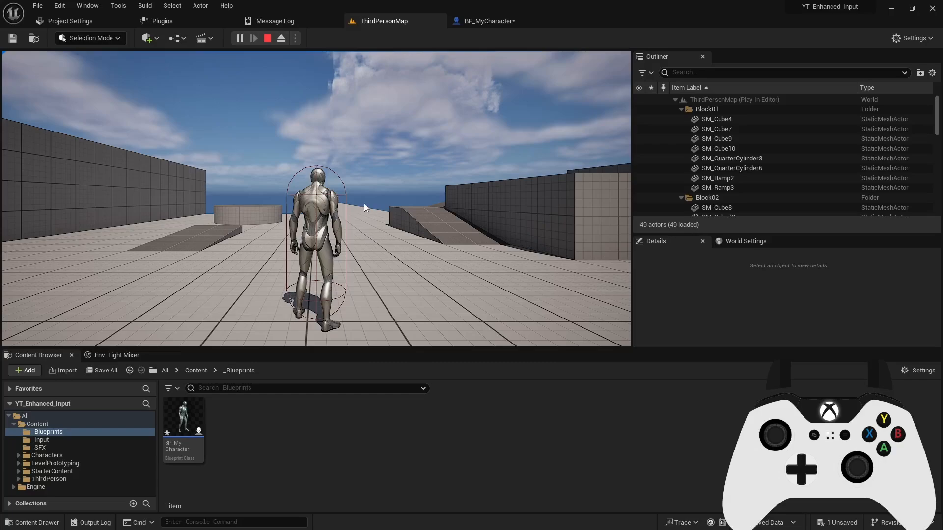
click(41, 440)
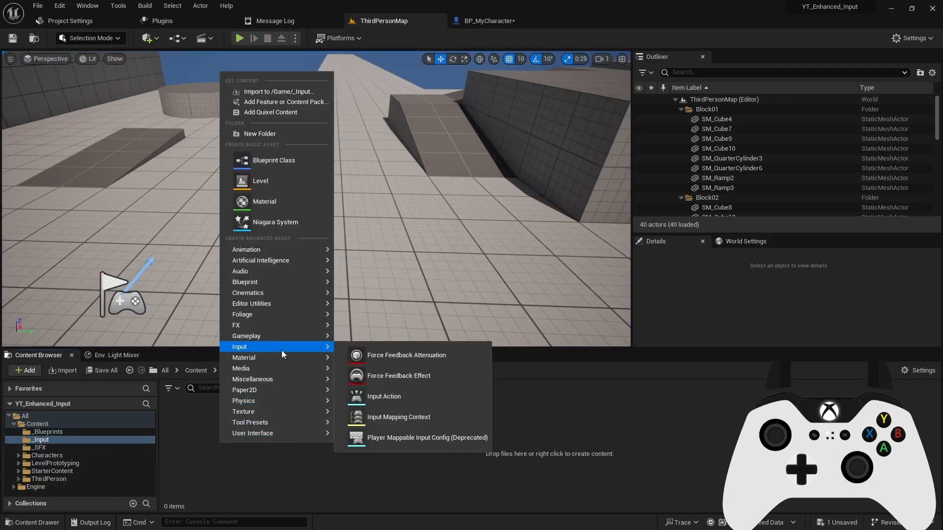
Create Input Action assets EIA_Jump, EIA_Look, EIA_Move and EIA_Sprint in the _Input folder.
click(383, 396)
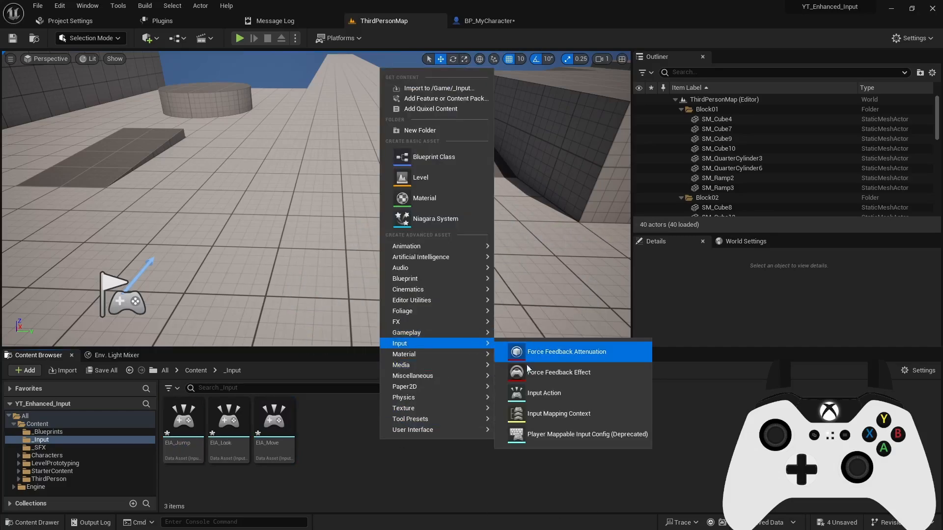
click(543, 393)
text(EIA_Sprint)
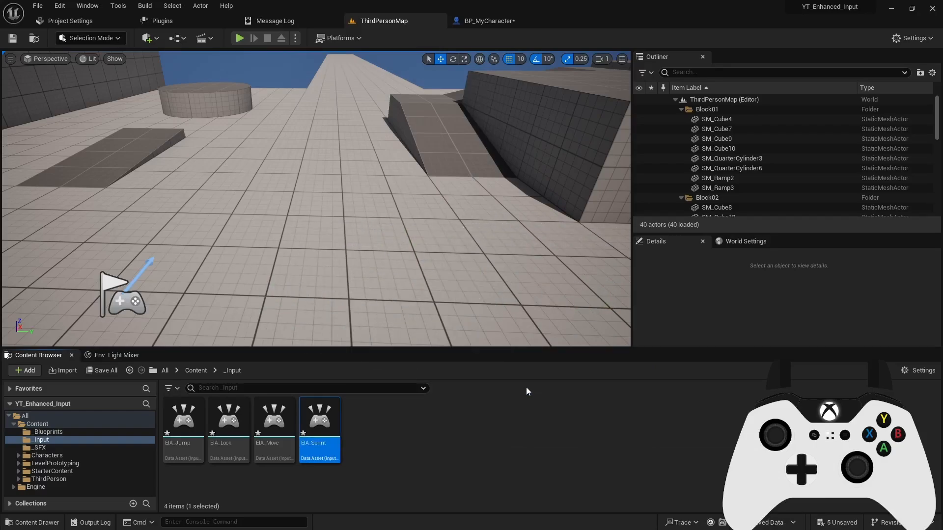
Open EIA_Jump and EIA_Look for editing in their own tabs.
double_click(184, 417)
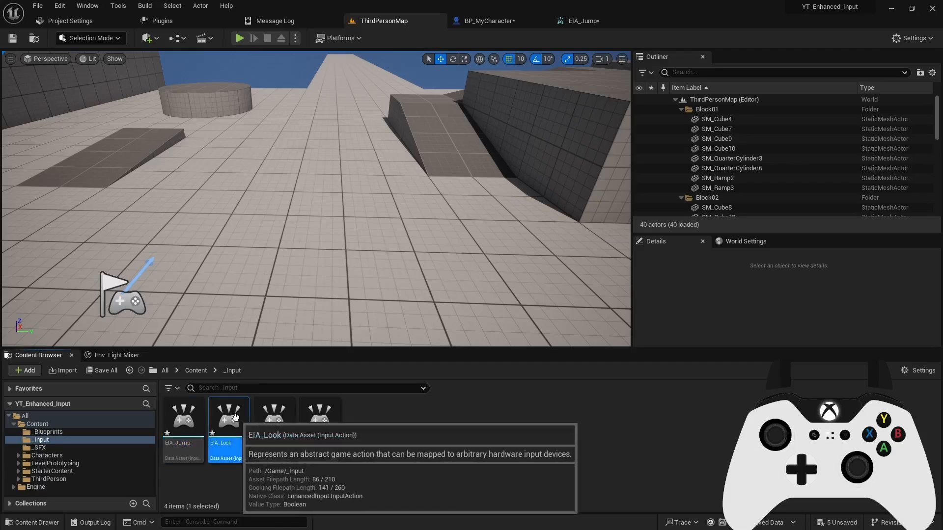
double_click(320, 415)
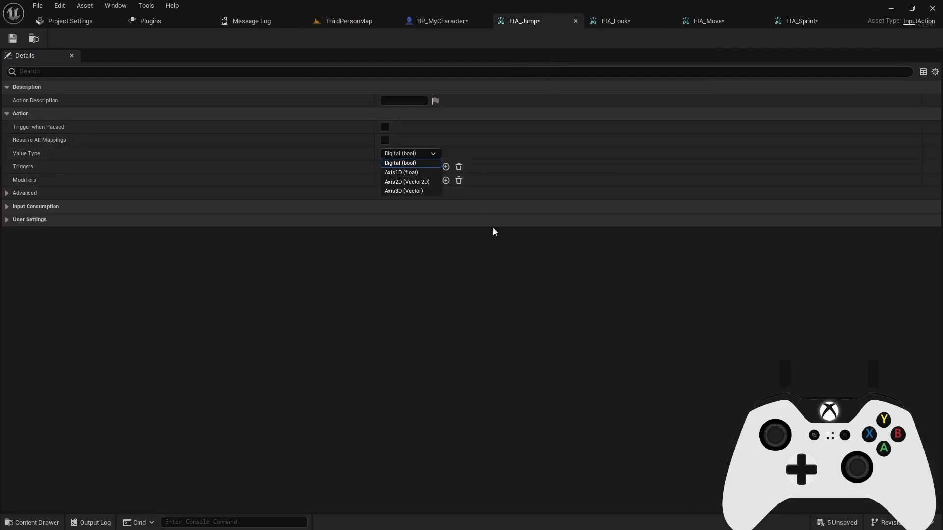
mouse_move(501, 239)
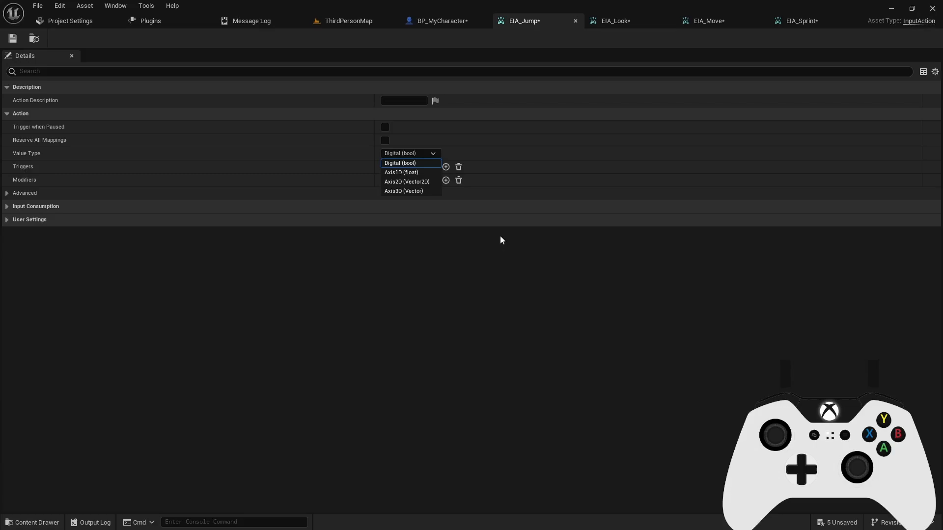
mouse_move(399, 163)
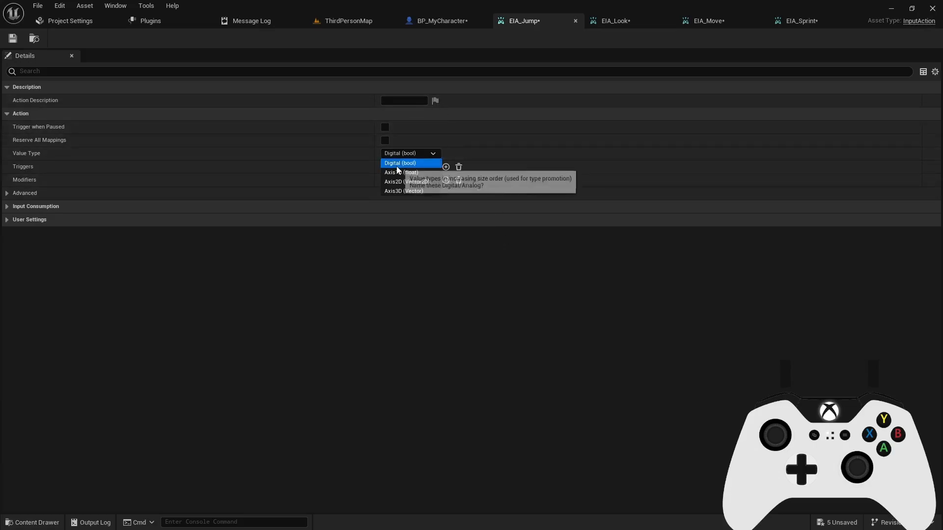
Keep EIA_Jump as Digital (bool) and add Pressed and Released triggers.
click(399, 162)
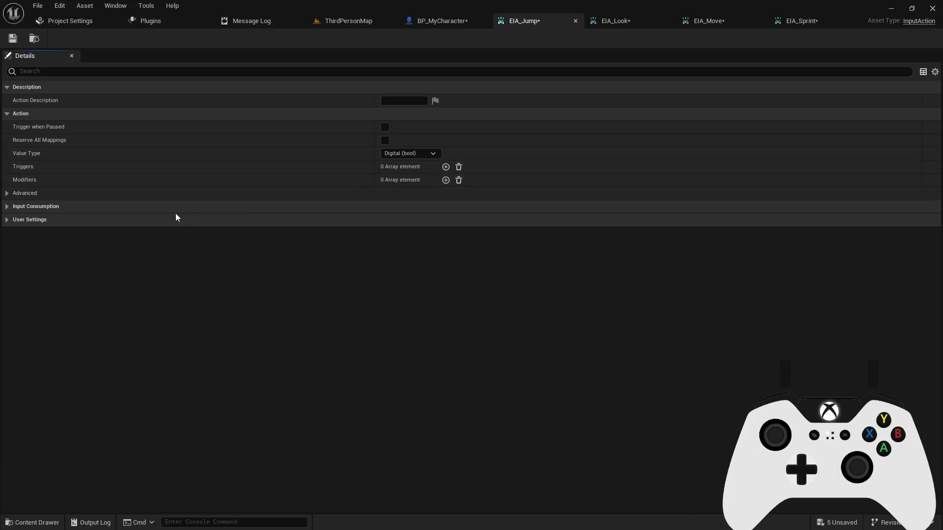
mouse_move(245, 179)
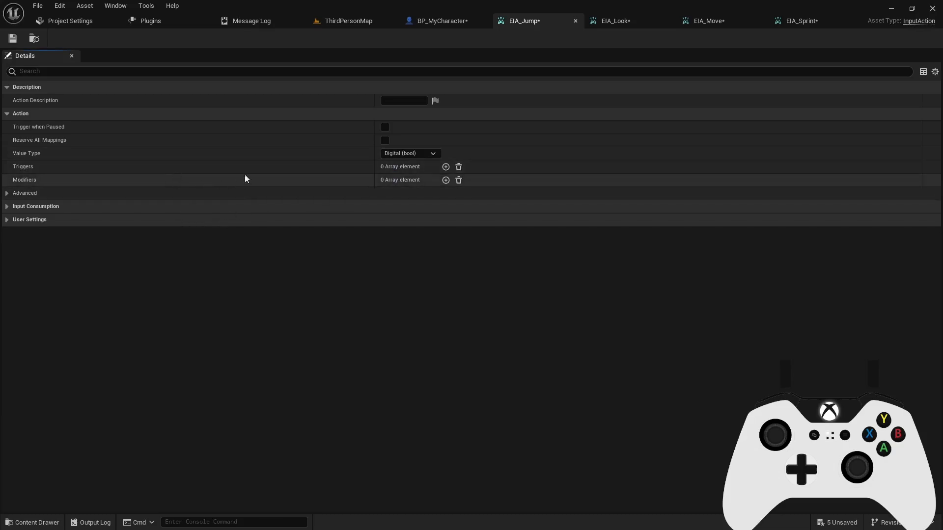
click(444, 167)
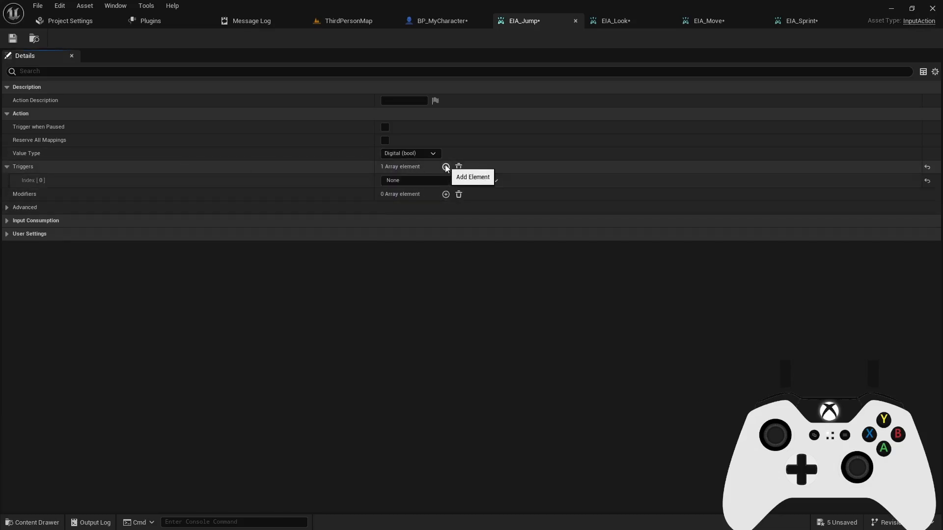
click(430, 179)
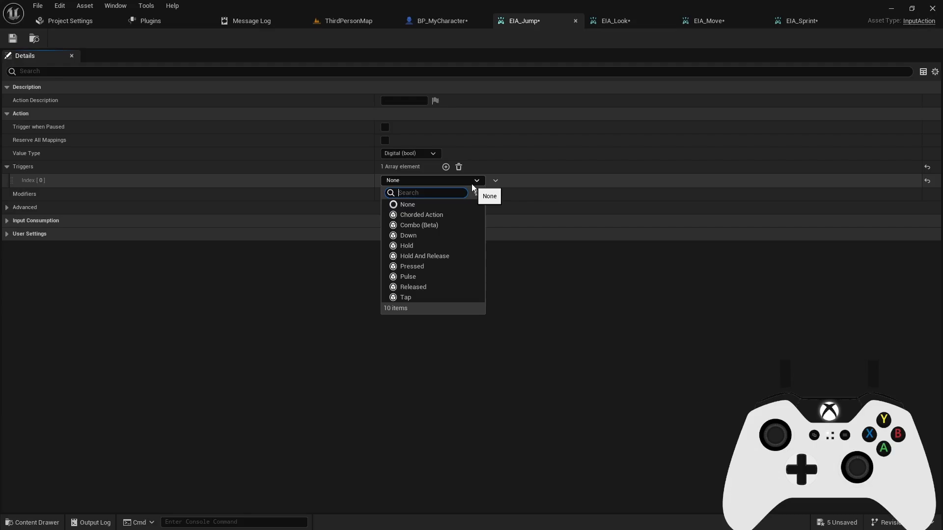
mouse_move(411, 266)
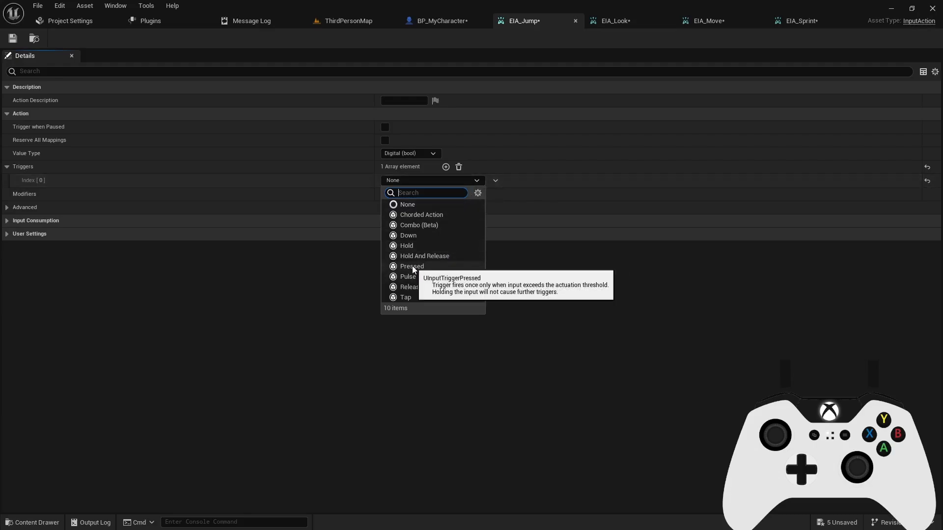
click(411, 266)
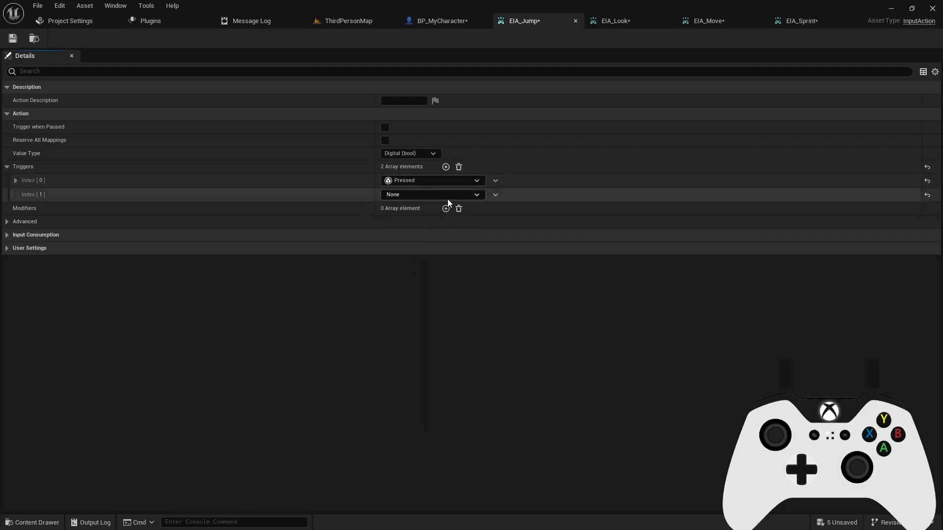
click(432, 194)
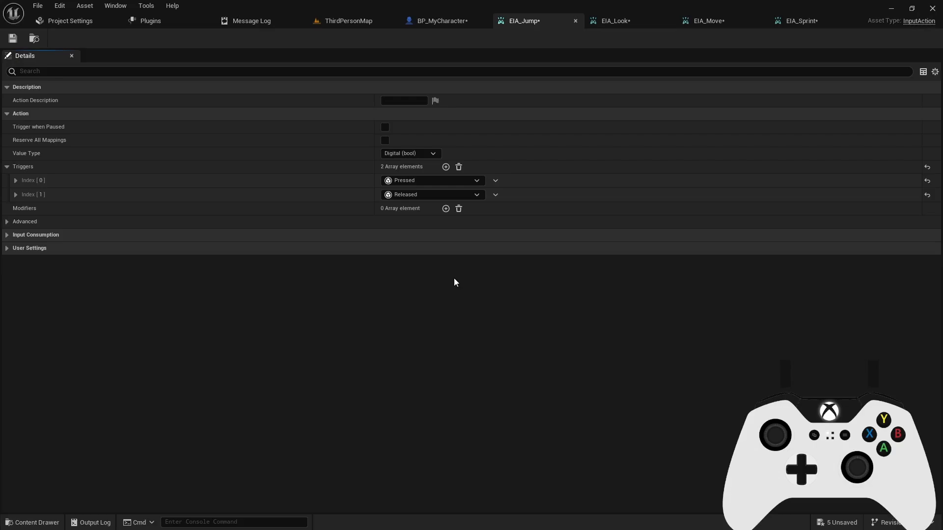
mouse_move(422, 208)
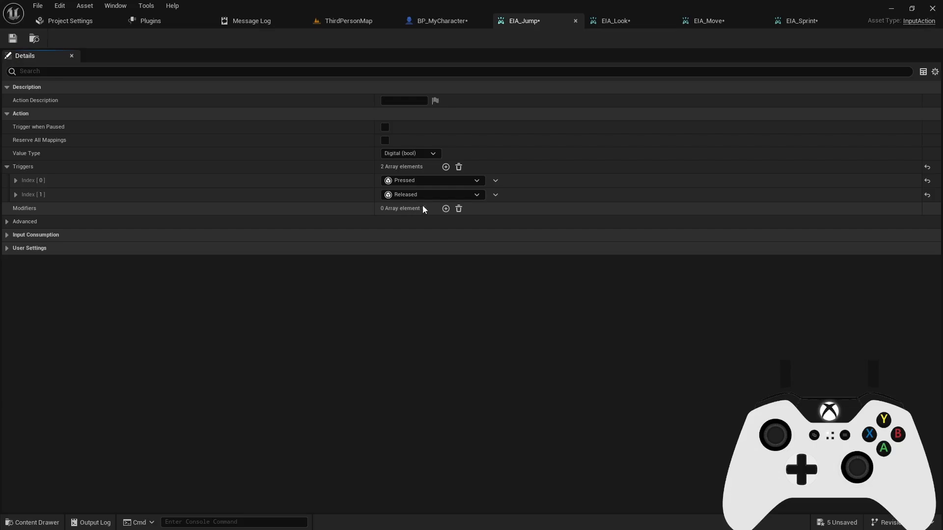
Add and remove a modifier on EIA_Jump, save it, and set EIA_Move to Axis2D (Vector2D).
click(445, 208)
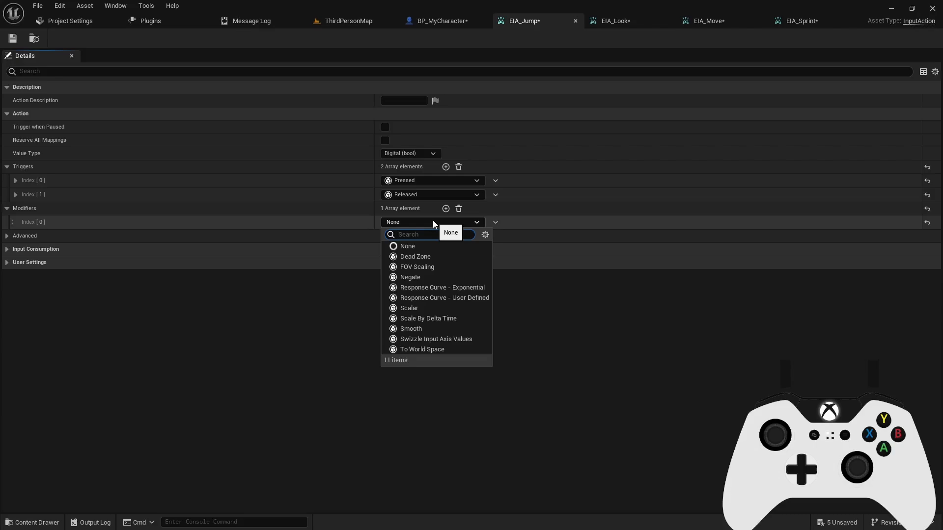
mouse_move(513, 246)
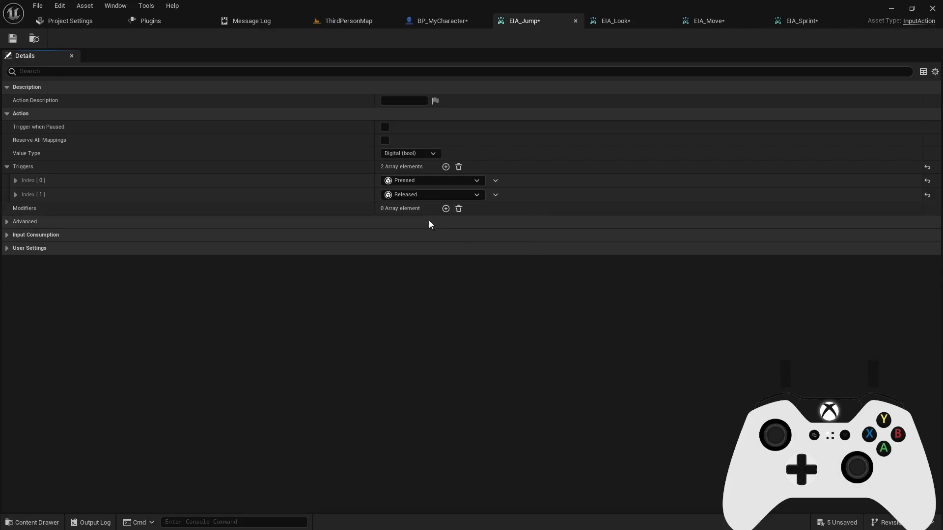
mouse_move(475, 190)
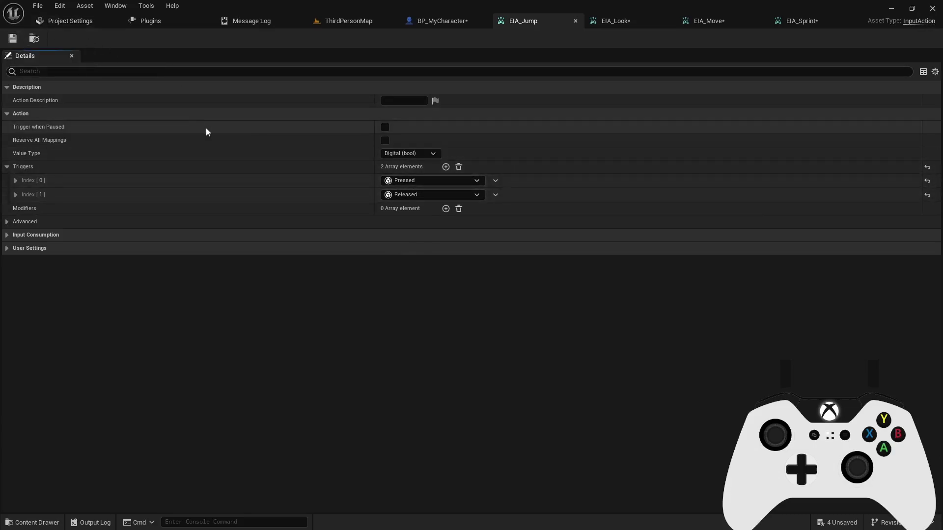
mouse_move(436, 171)
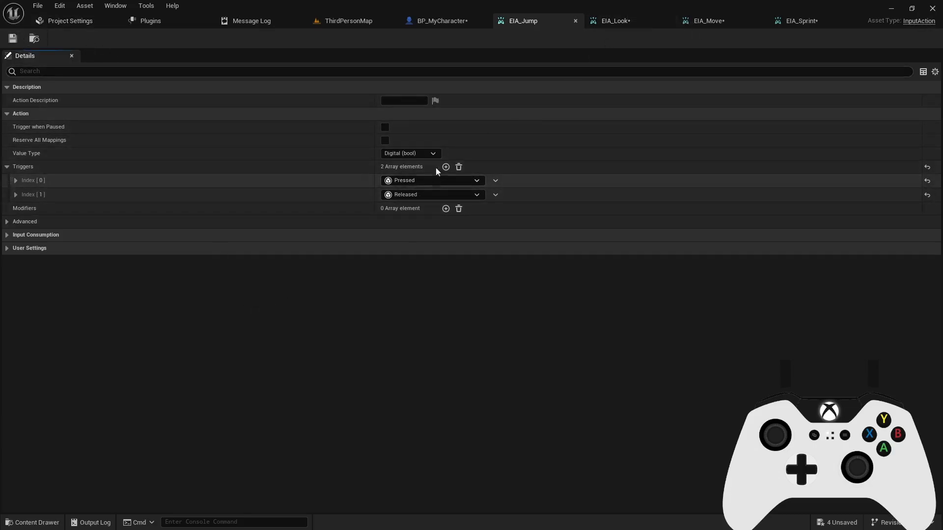
mouse_move(708, 21)
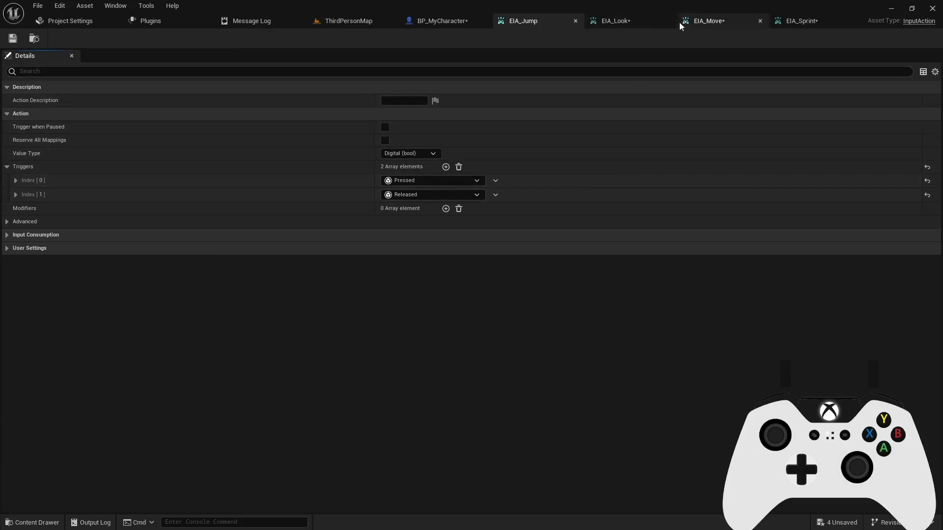
click(411, 153)
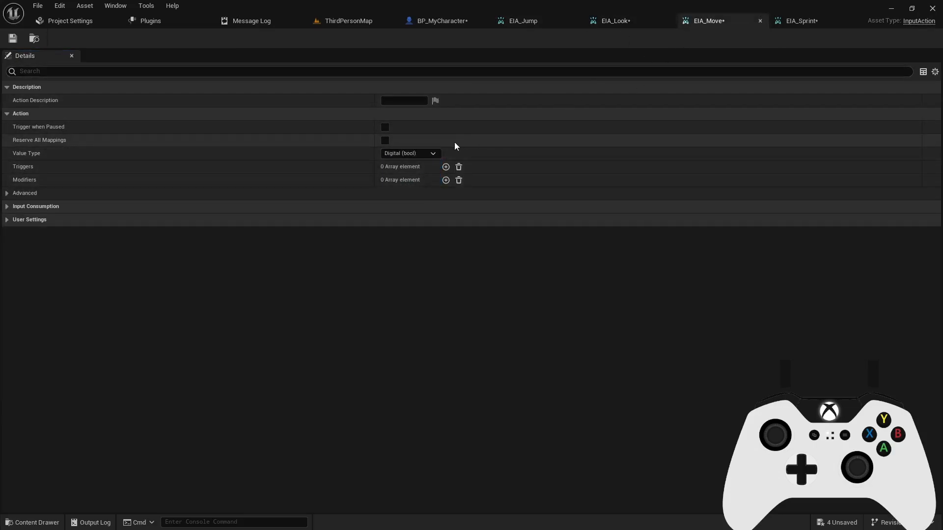
click(409, 153)
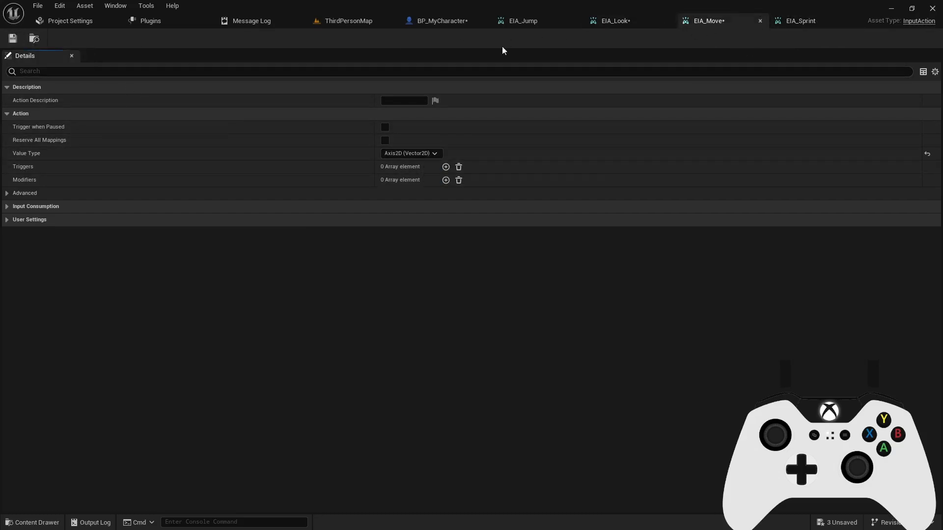
click(613, 21)
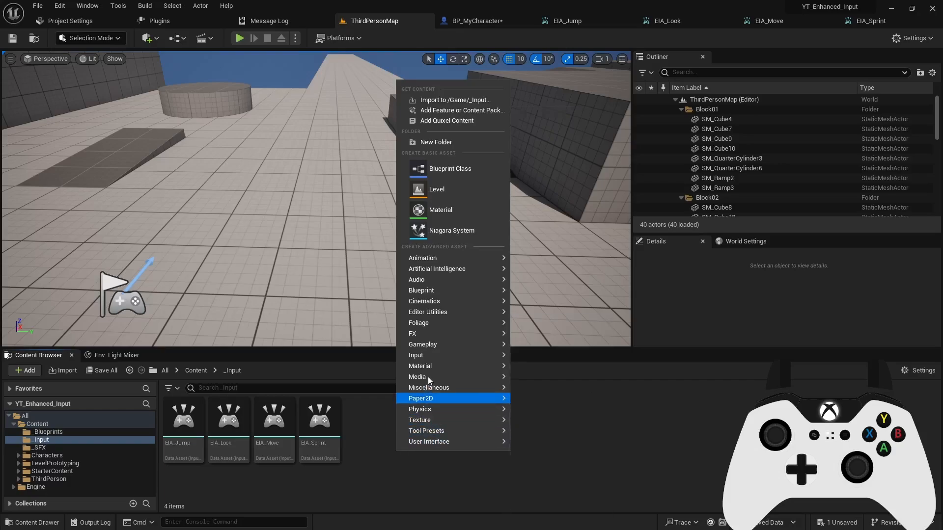
mouse_move(415, 355)
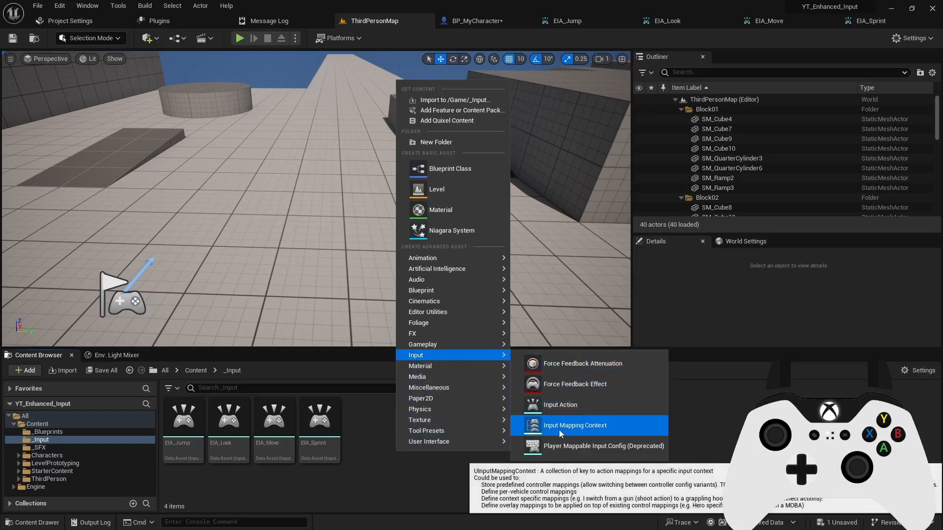
Create the Input Mapping Context IMC_MyController and open it for editing.
click(575, 426)
text(IMC_MyController)
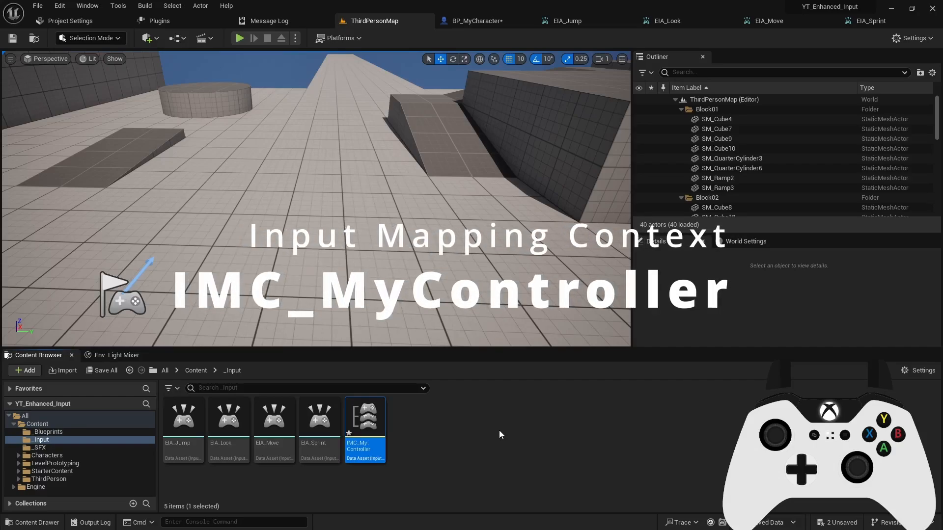
mouse_move(445, 432)
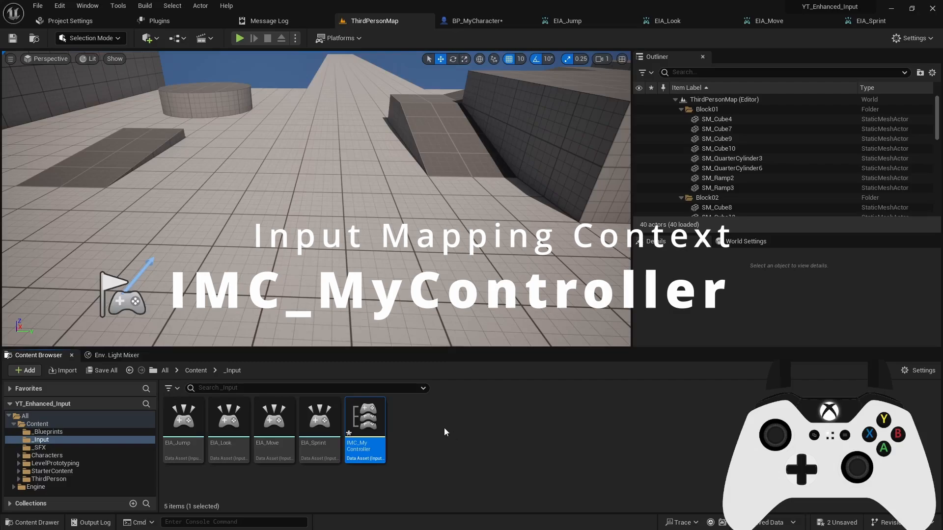
double_click(364, 416)
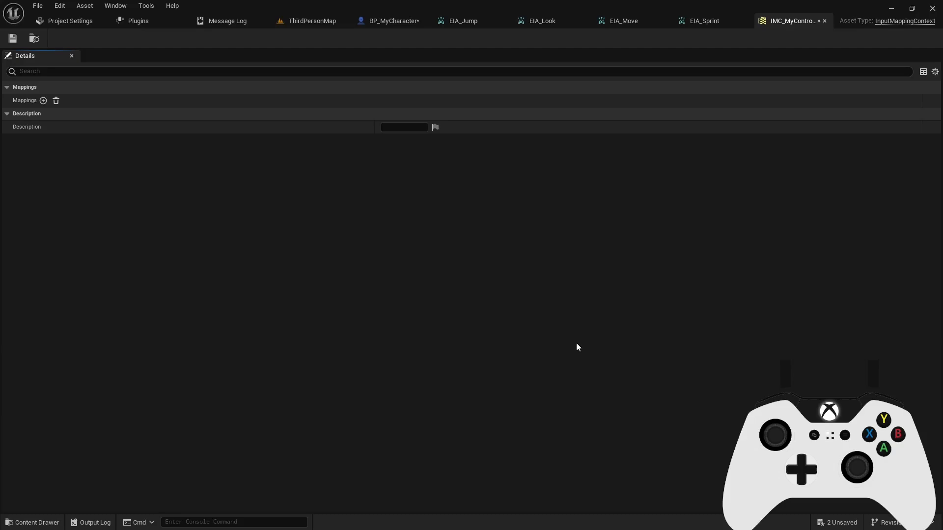
mouse_move(131, 226)
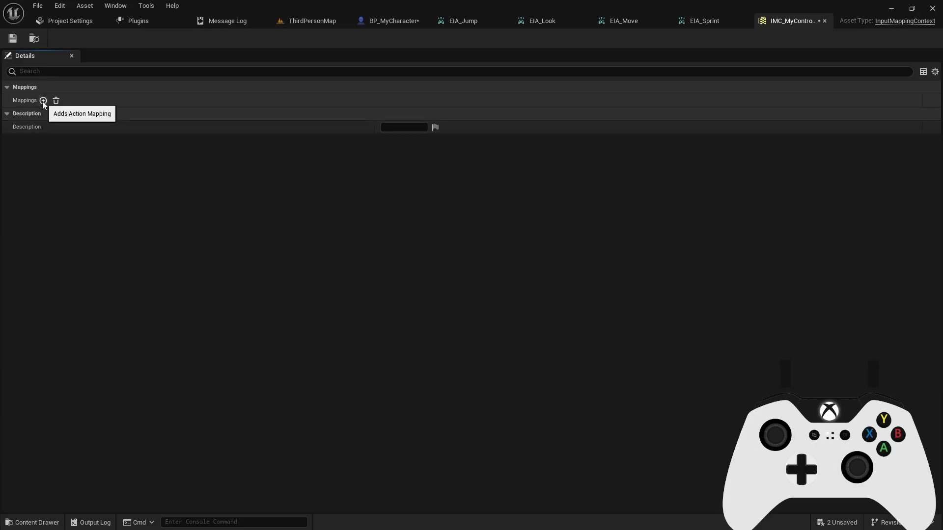
Add four mappings assigned to EIA_Jump, EIA_Look, EIA_Move and EIA_Sprint.
click(68, 114)
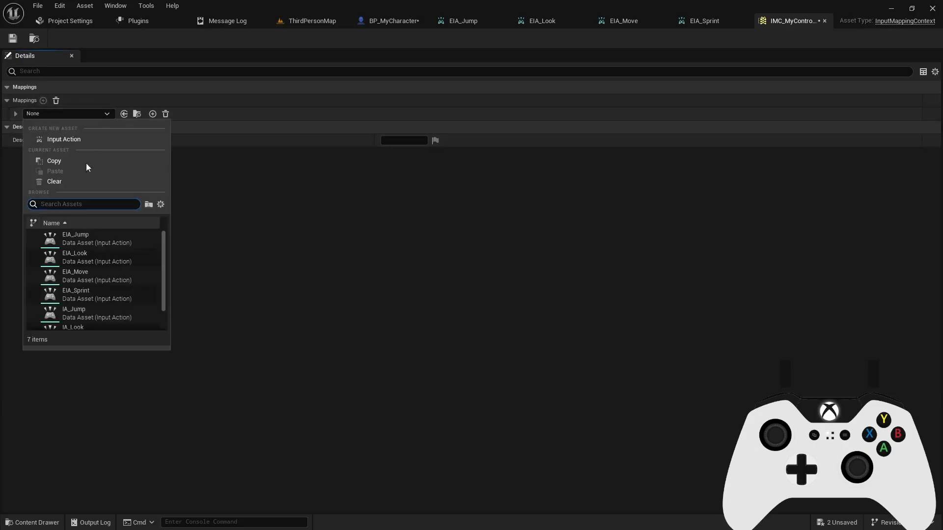
click(76, 235)
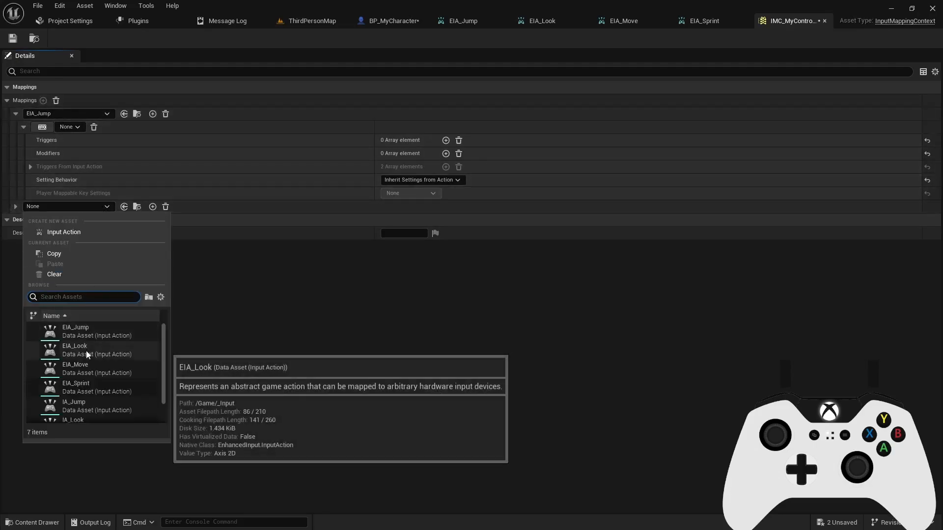
click(75, 345)
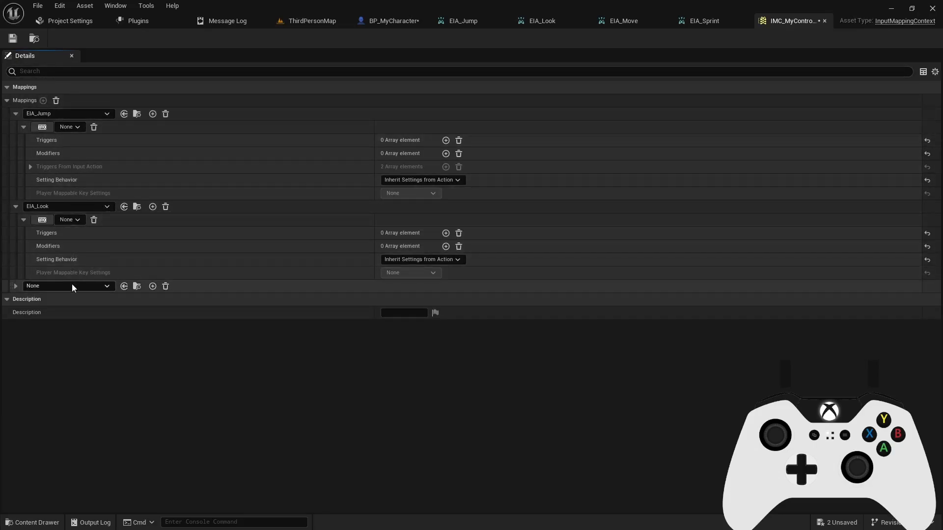
click(43, 101)
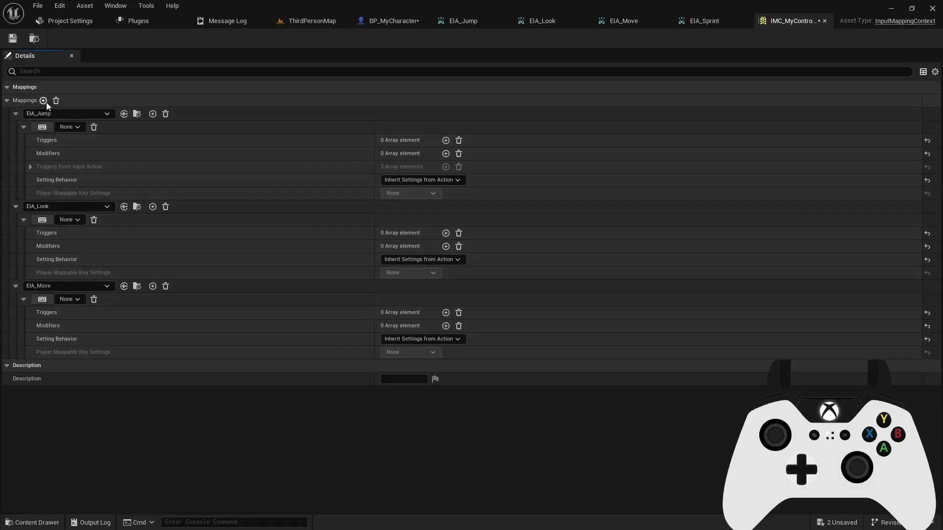
click(69, 126)
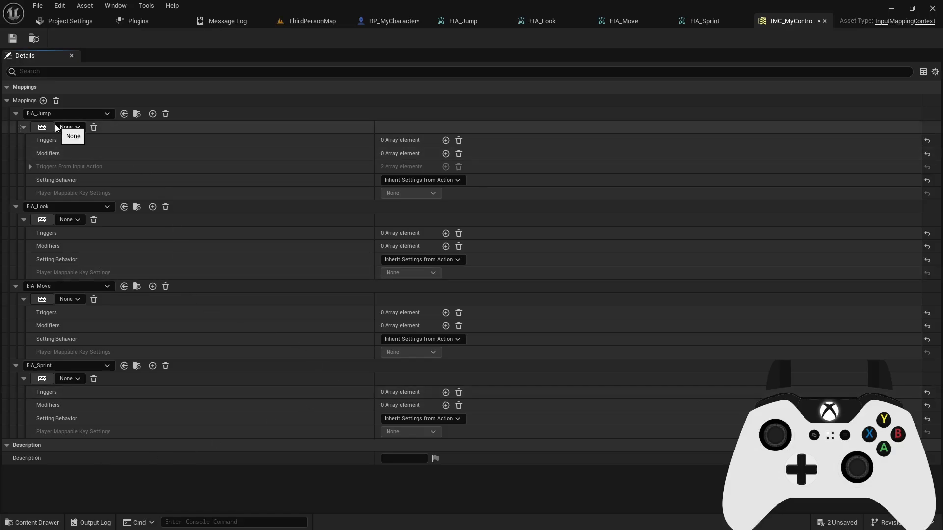
mouse_move(41, 126)
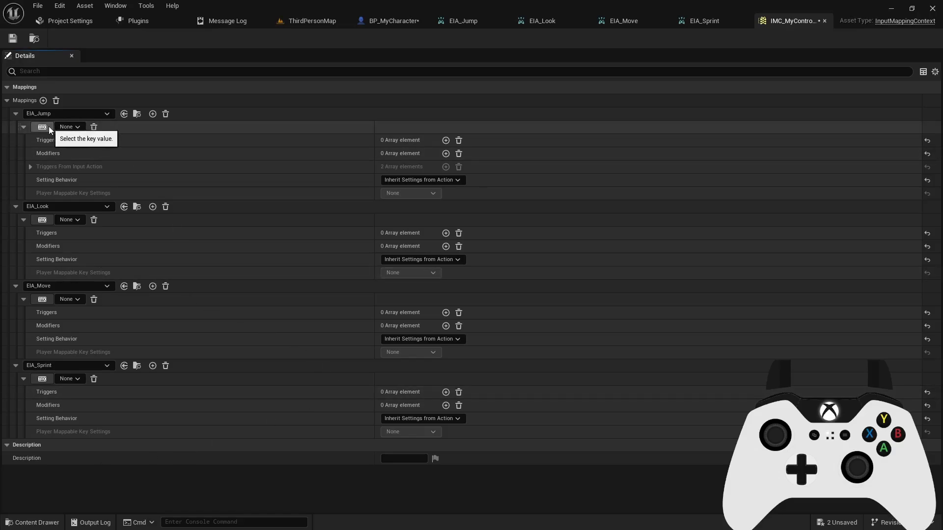
Bind Jump to Face Button Bottom, Look to Right Thumbstick 2D-Axis, Move to Left Thumbstick 2D-Axis, Sprint to Left Trigger Axis.
click(69, 127)
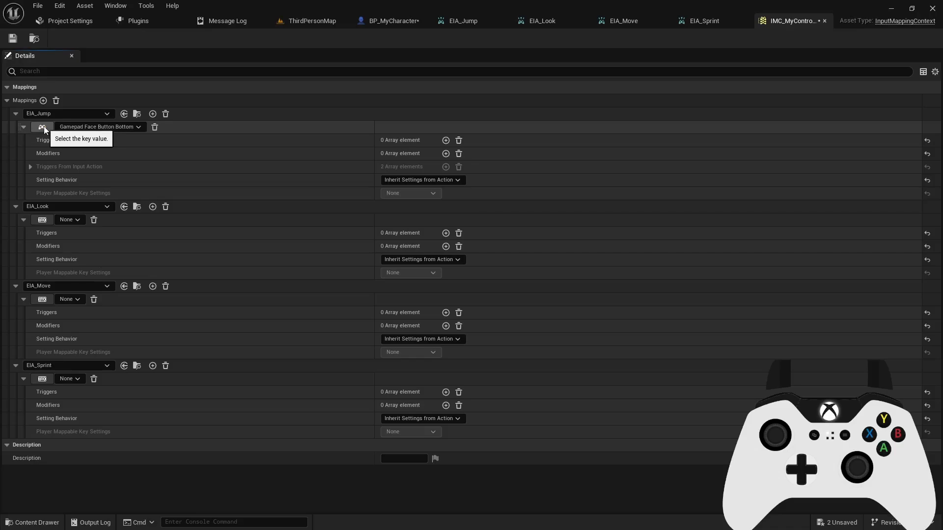
mouse_move(133, 130)
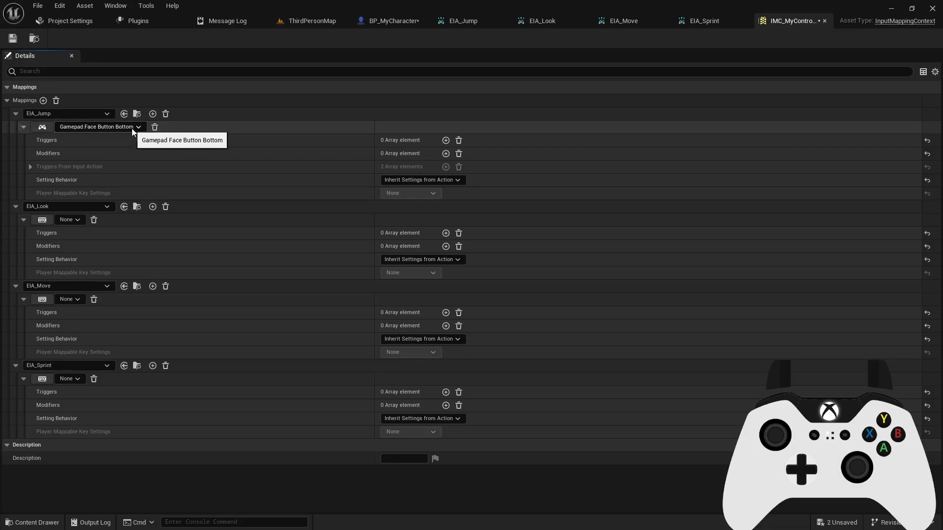
mouse_move(66, 246)
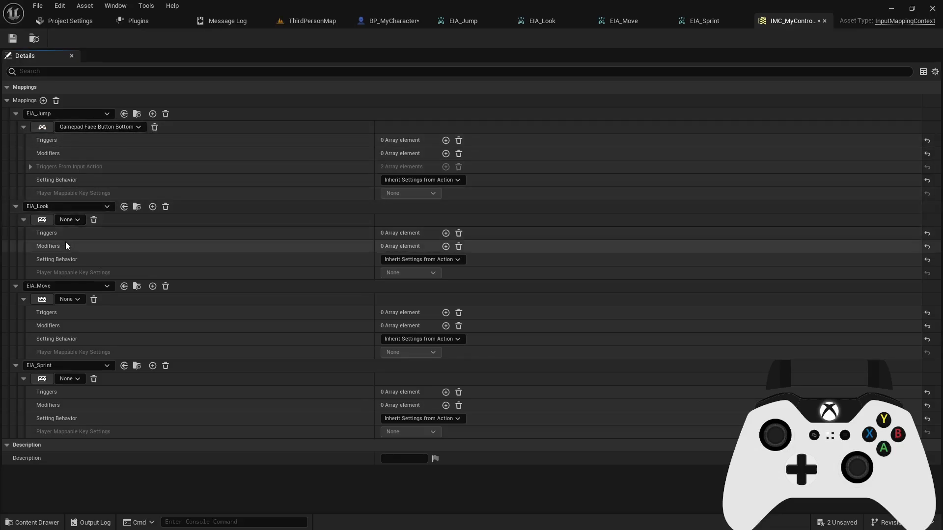
mouse_move(43, 219)
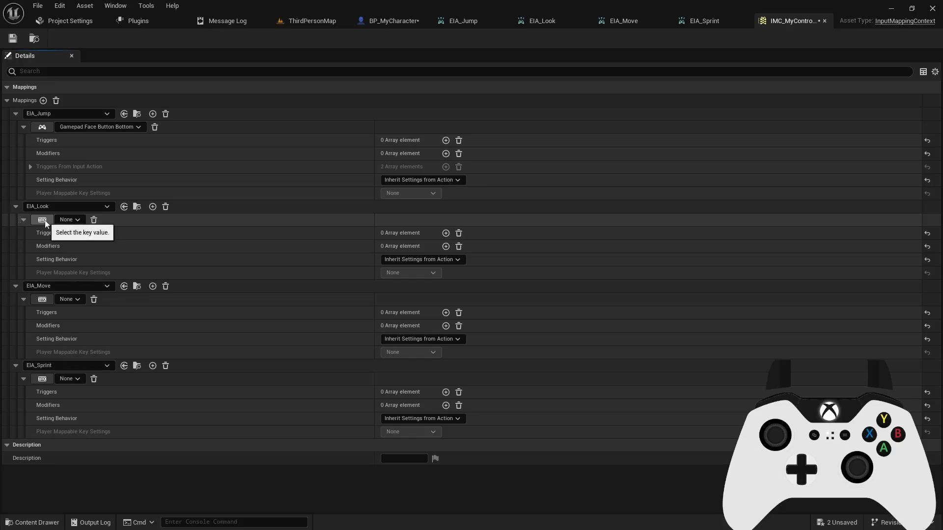
click(43, 219)
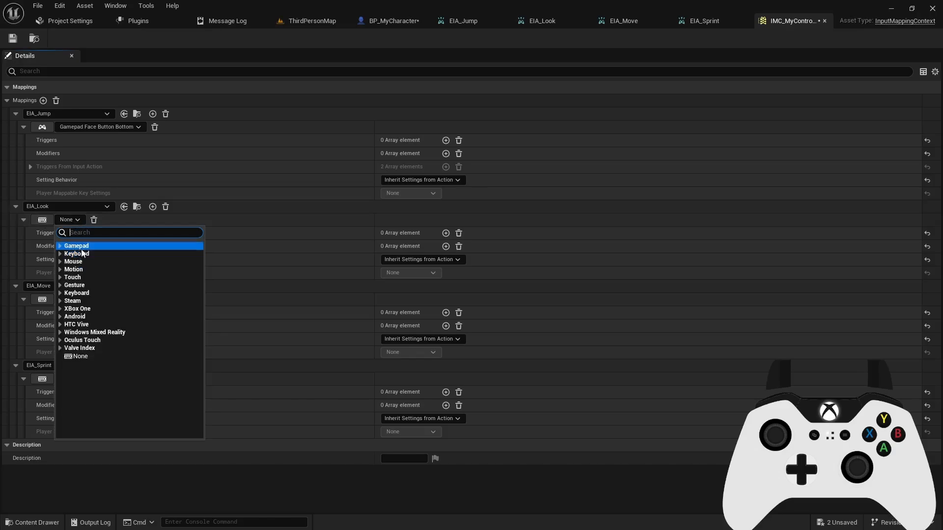
click(75, 246)
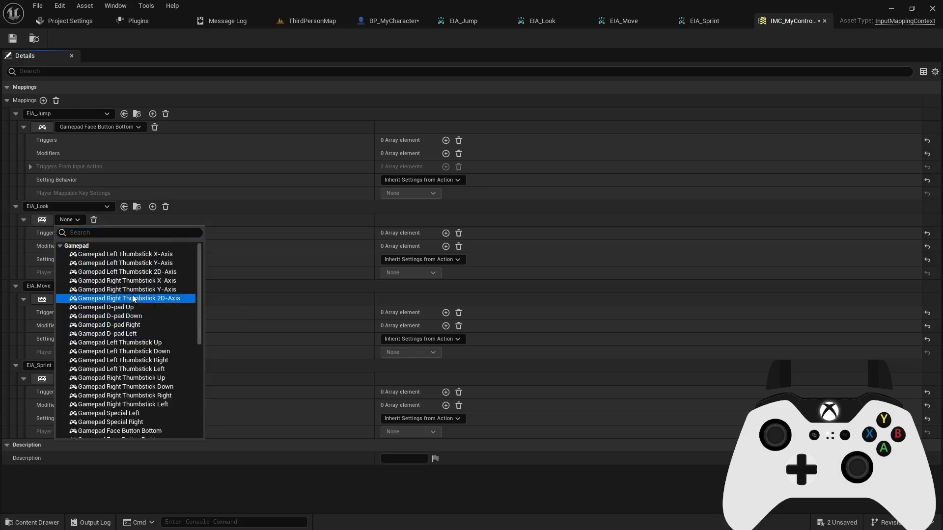
click(124, 299)
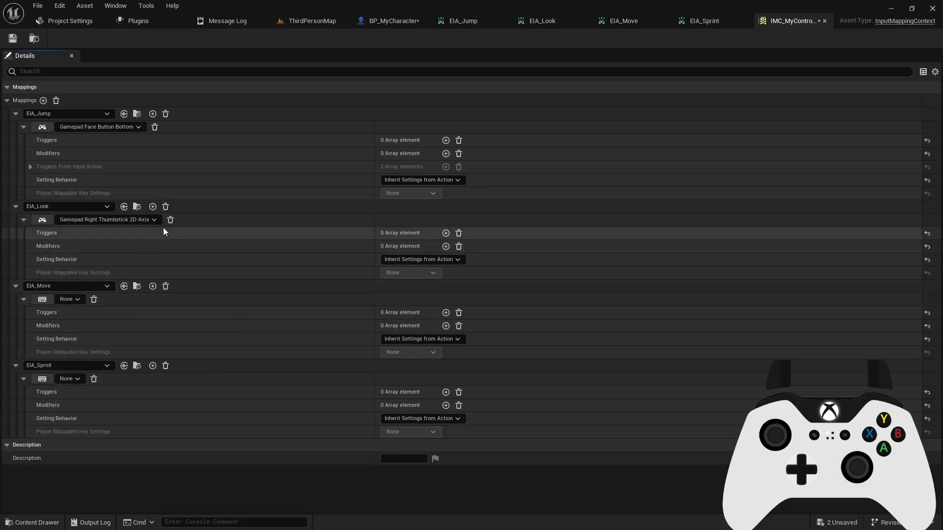
click(69, 299)
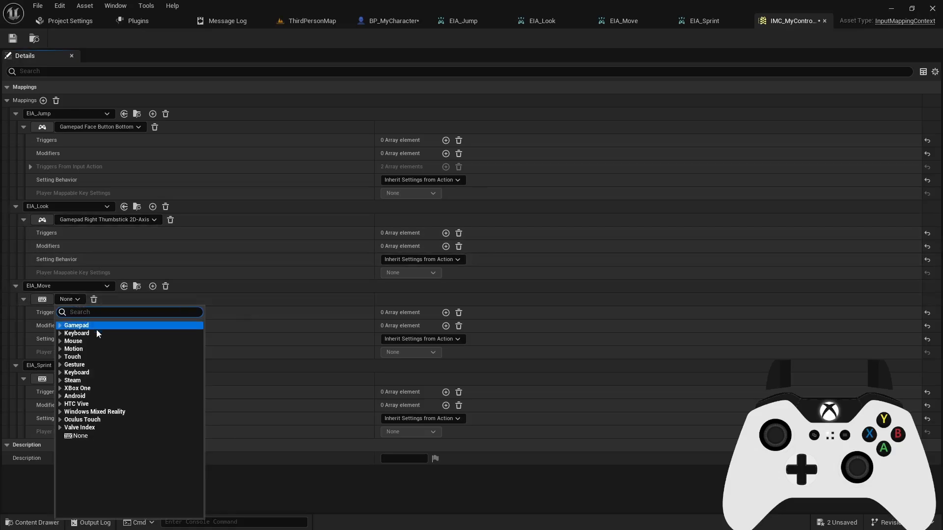
click(76, 325)
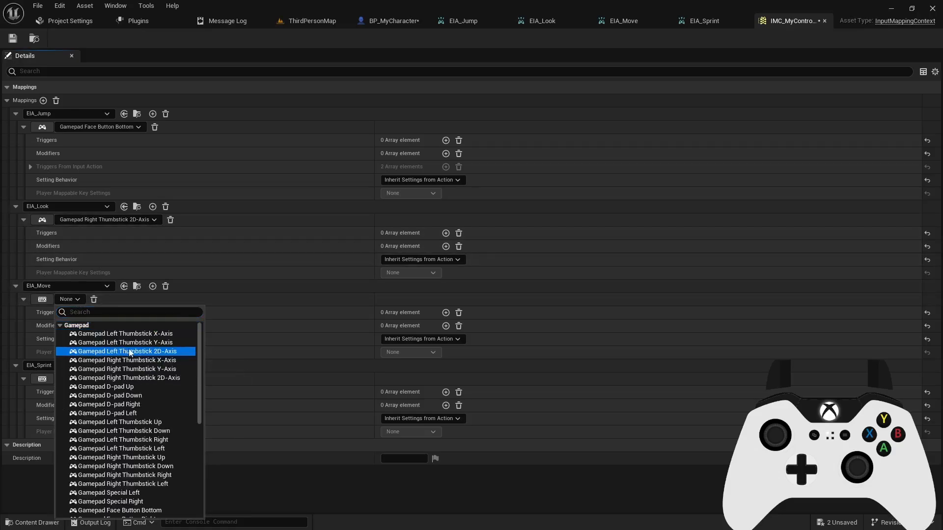
click(127, 351)
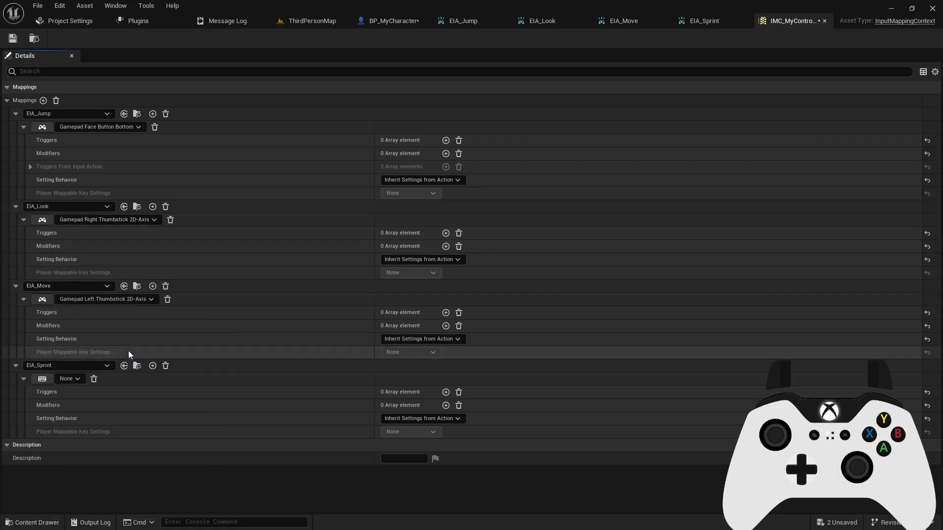
click(68, 380)
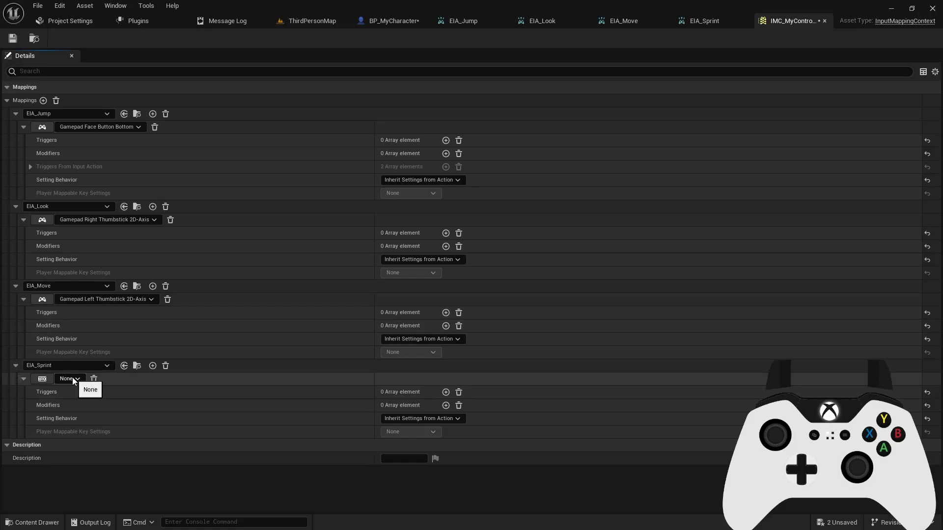
mouse_move(41, 379)
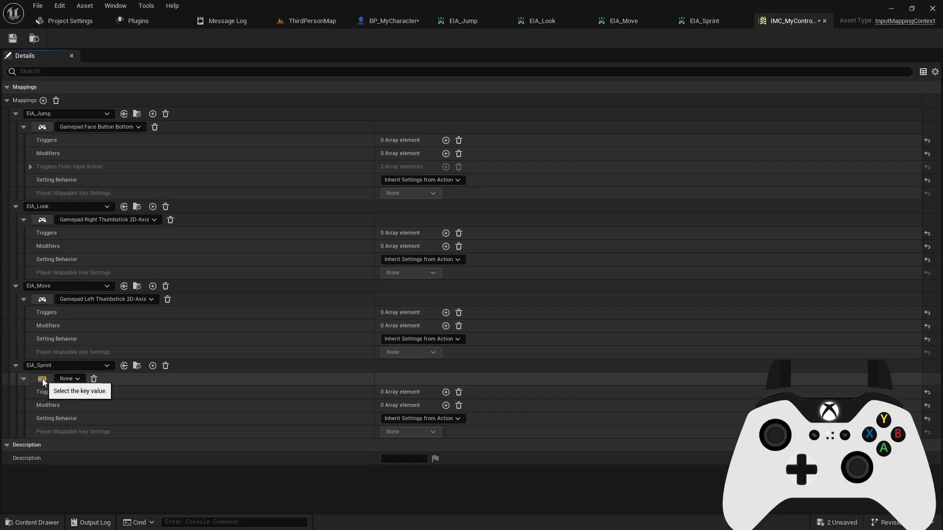
click(68, 378)
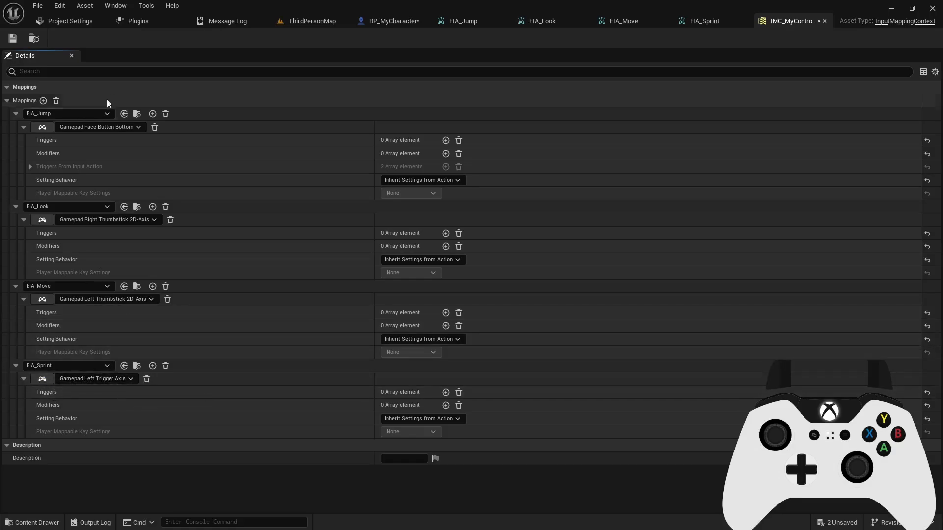
mouse_move(111, 252)
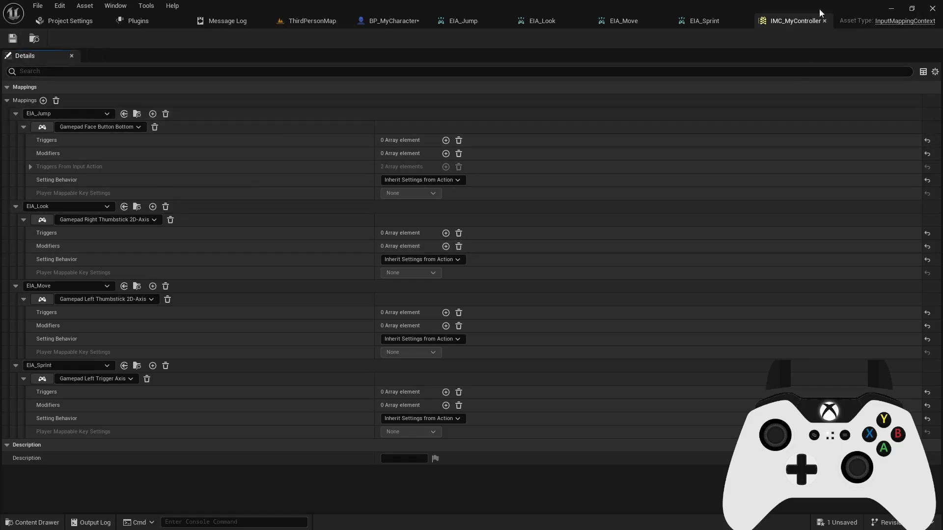
Switch to the BP_MyCharacter blueprint's Event Graph.
click(387, 20)
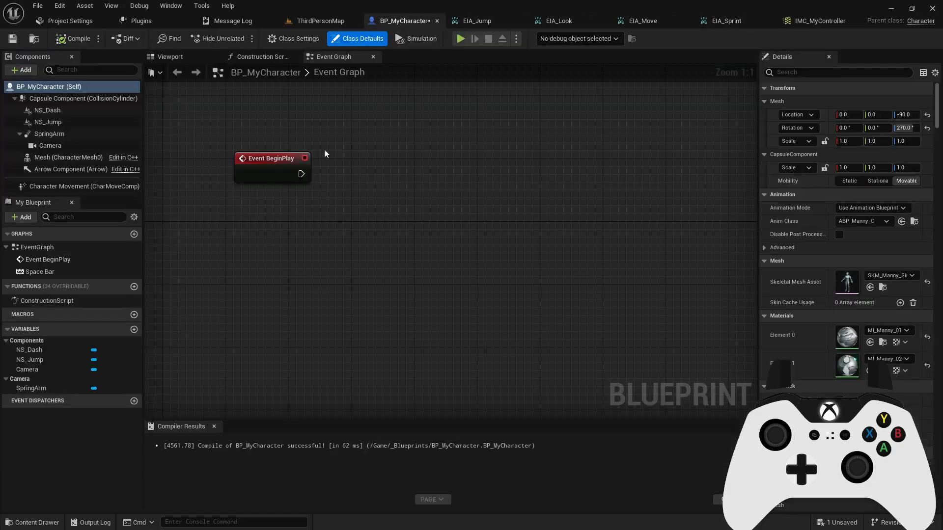
click(323, 21)
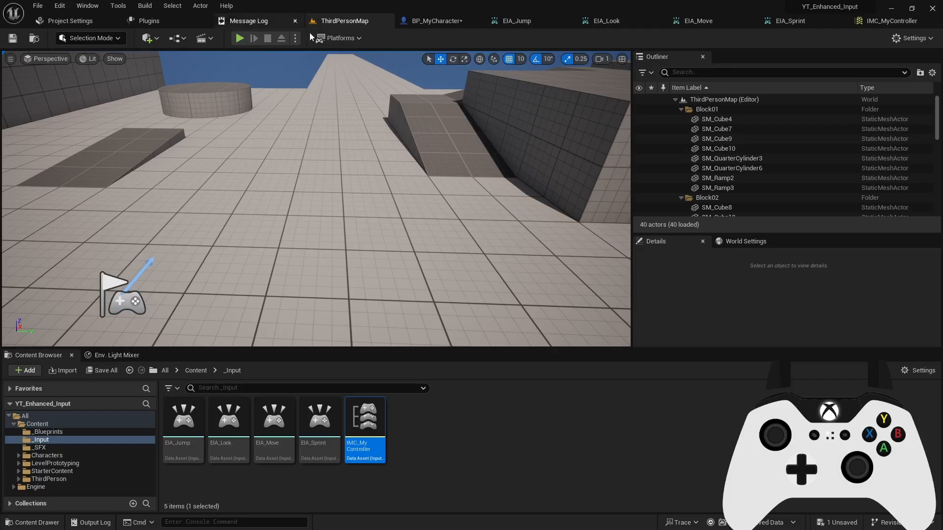
click(238, 39)
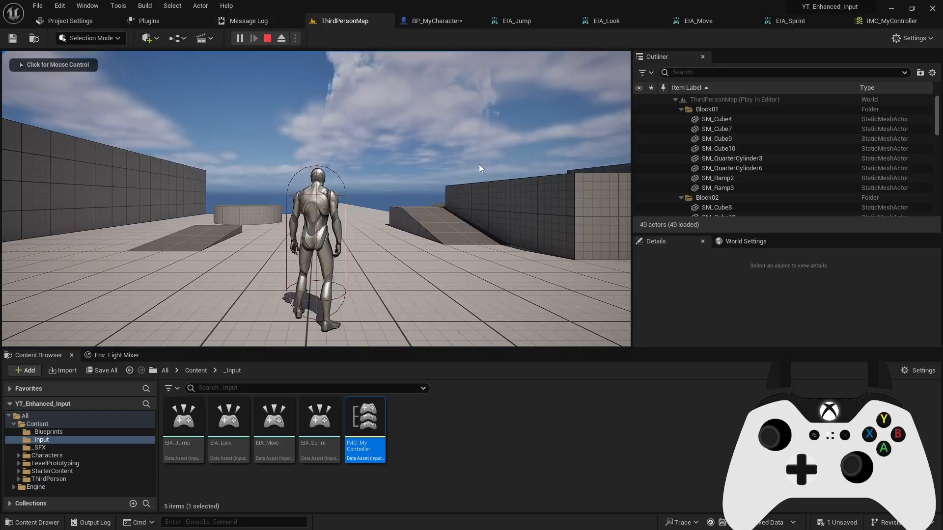
click(315, 210)
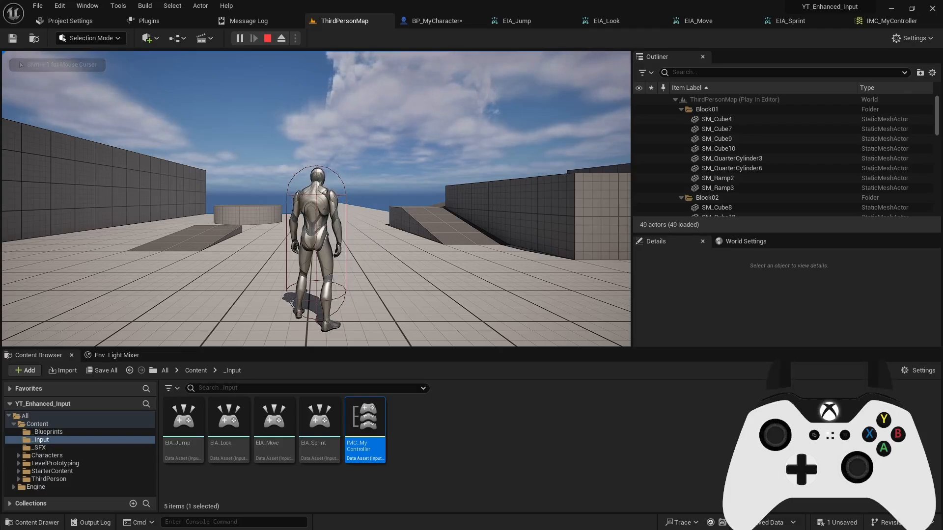
click(268, 39)
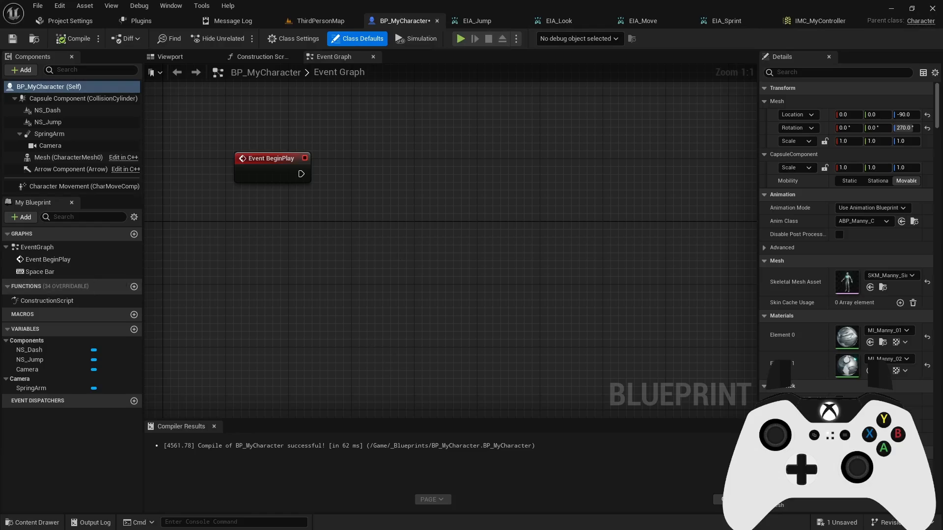
mouse_move(362, 241)
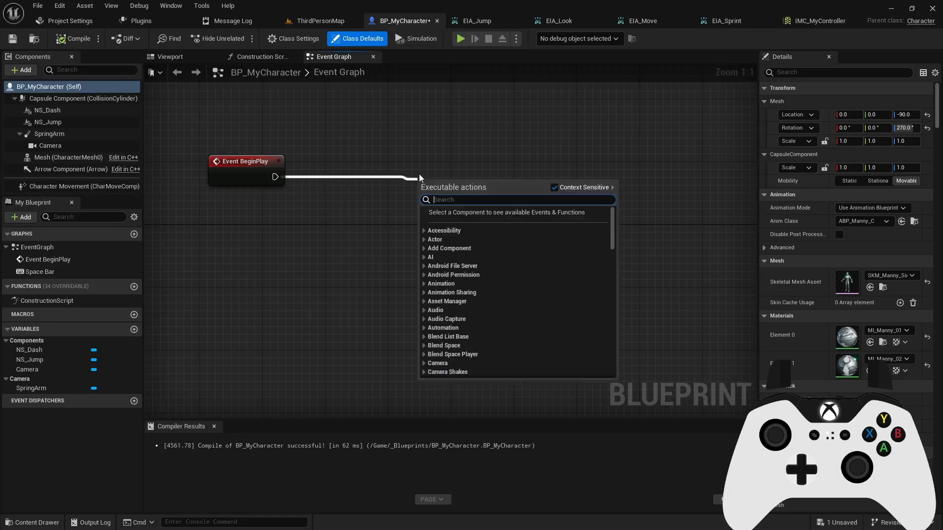
Add a Cast To PlayerController node fed by Get Controller.
text(cast to player cont)
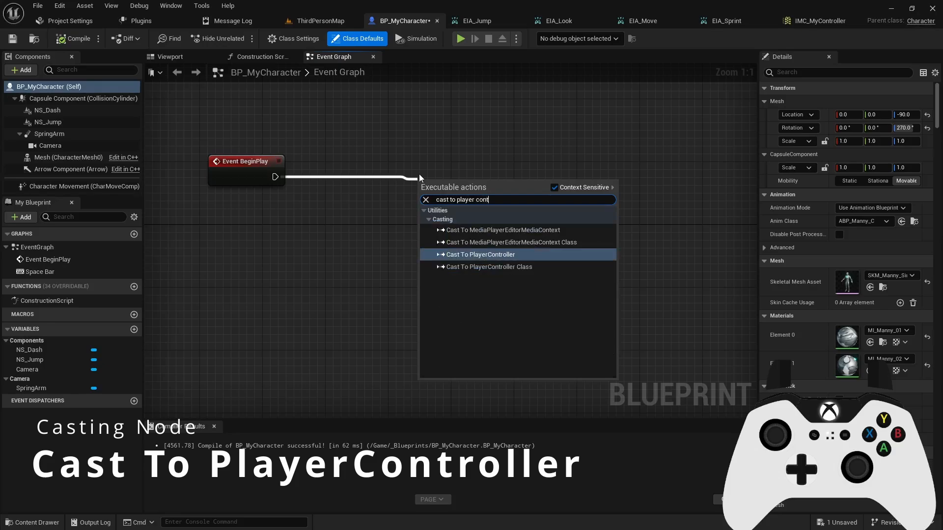
click(479, 255)
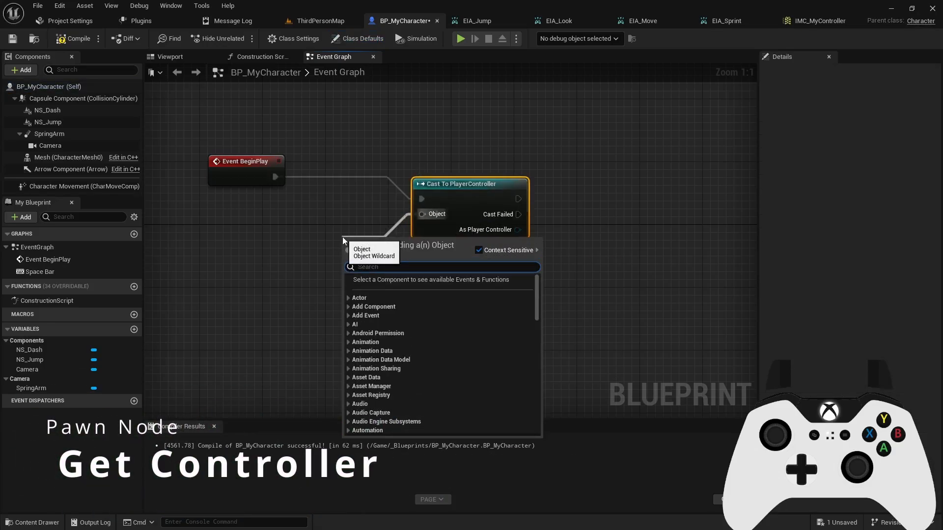
text(get controll)
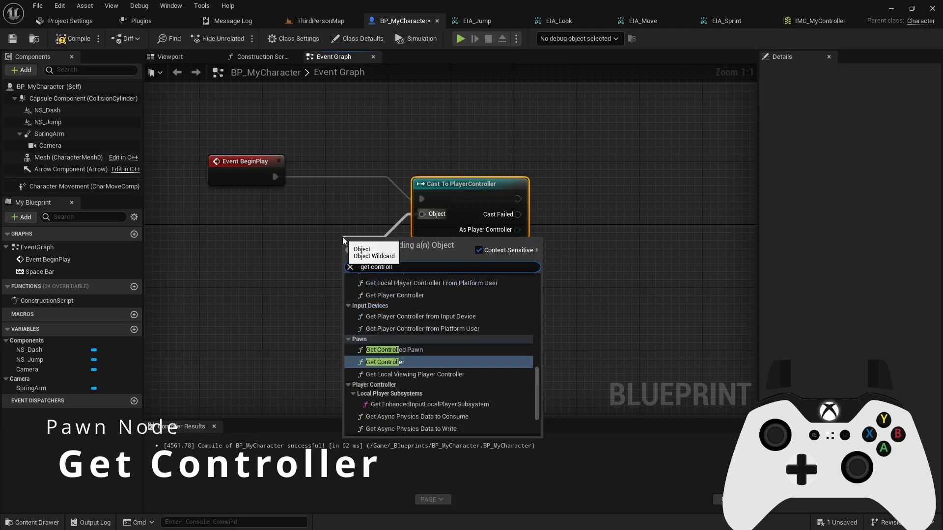
click(382, 362)
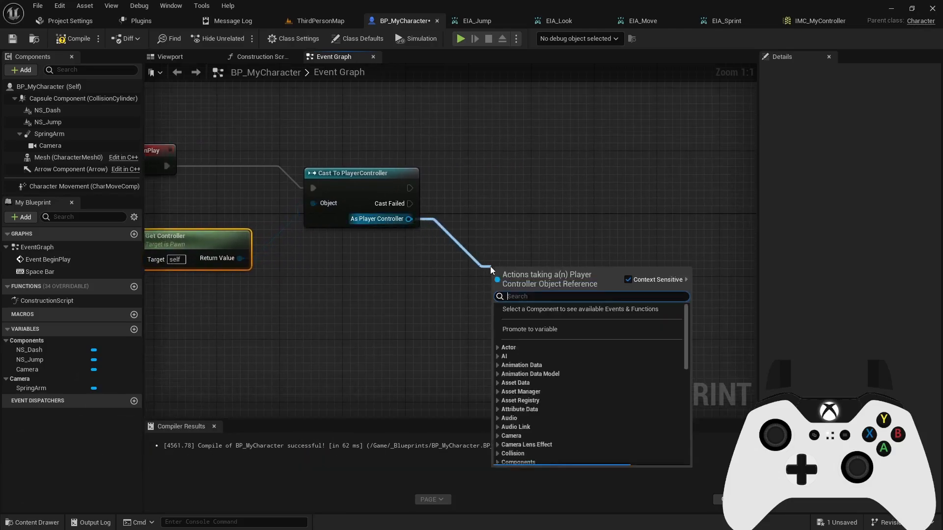
Get the Enhanced Input Local Player Subsystem from the cast player controller.
text(enhanced)
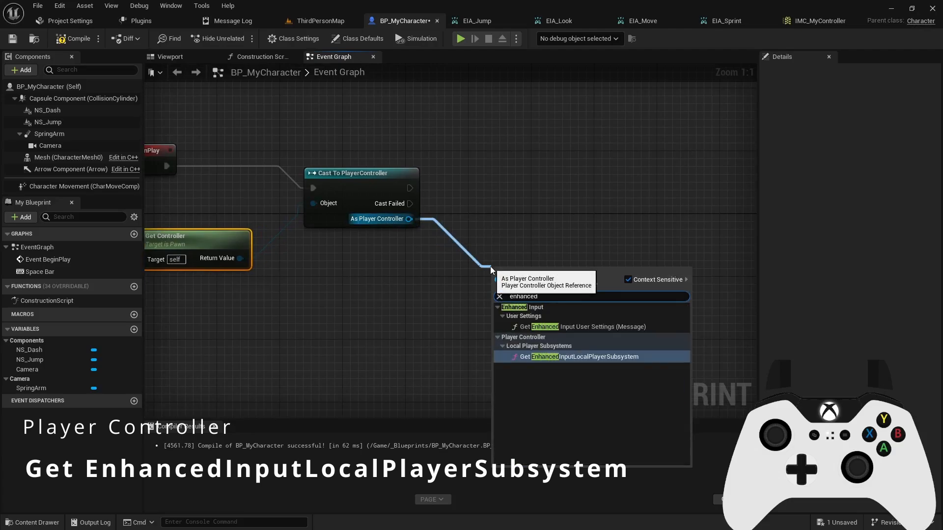
click(576, 356)
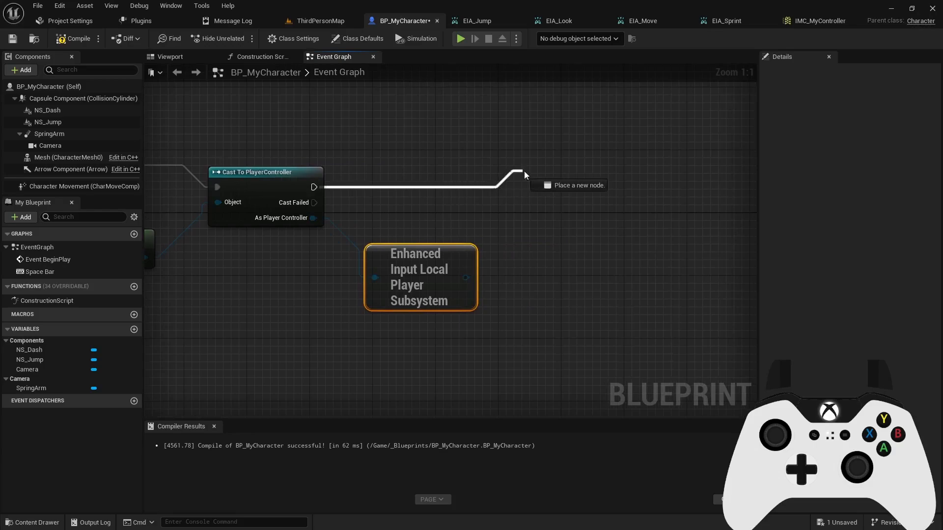
Add an Is Valid check after the cast succeeds.
click(525, 175)
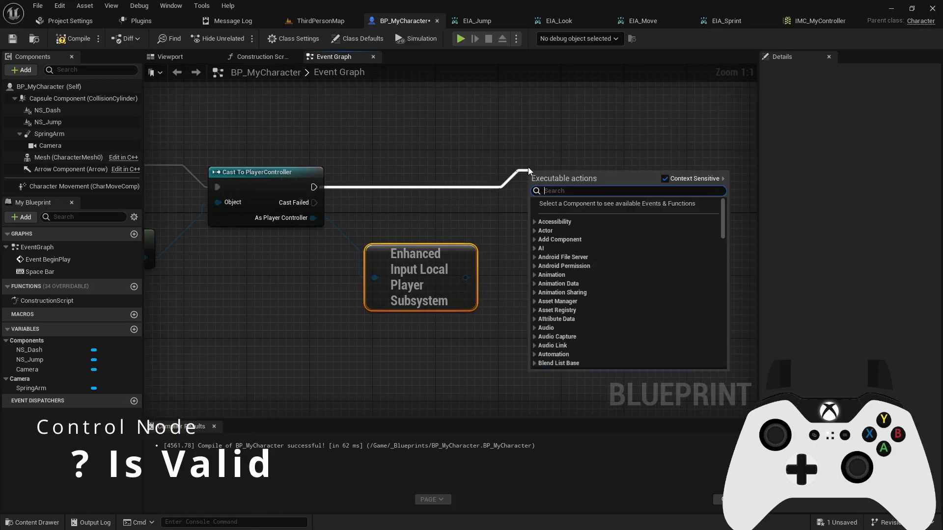
text(is valid)
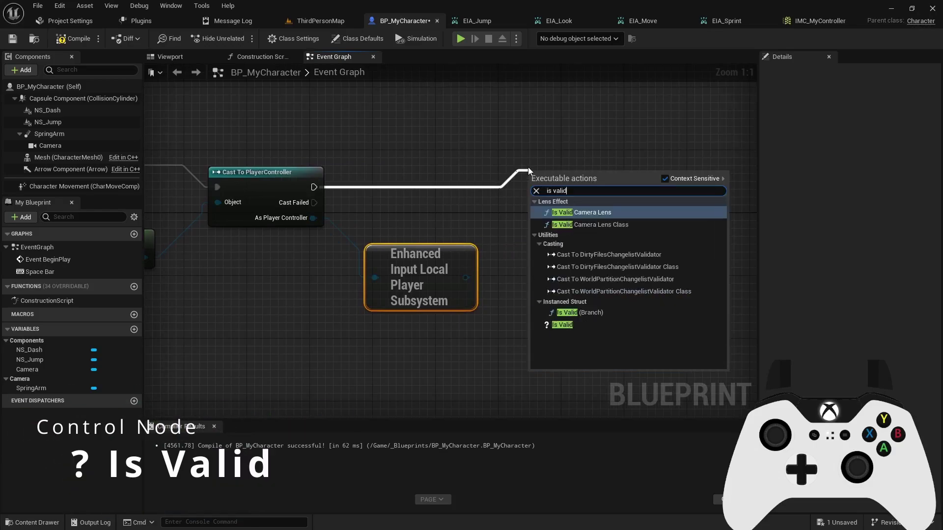
click(561, 325)
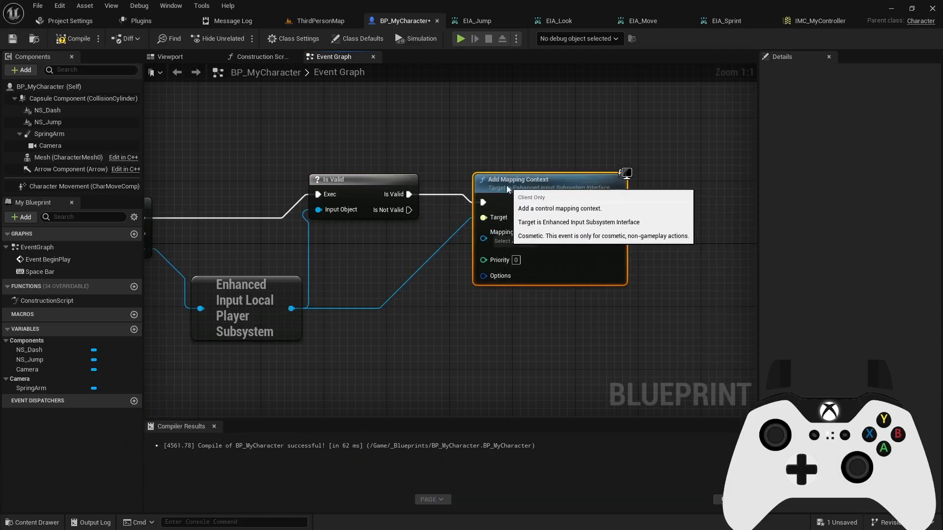
Set the Add Mapping Context node's mapping context to IMC_MyController.
click(511, 241)
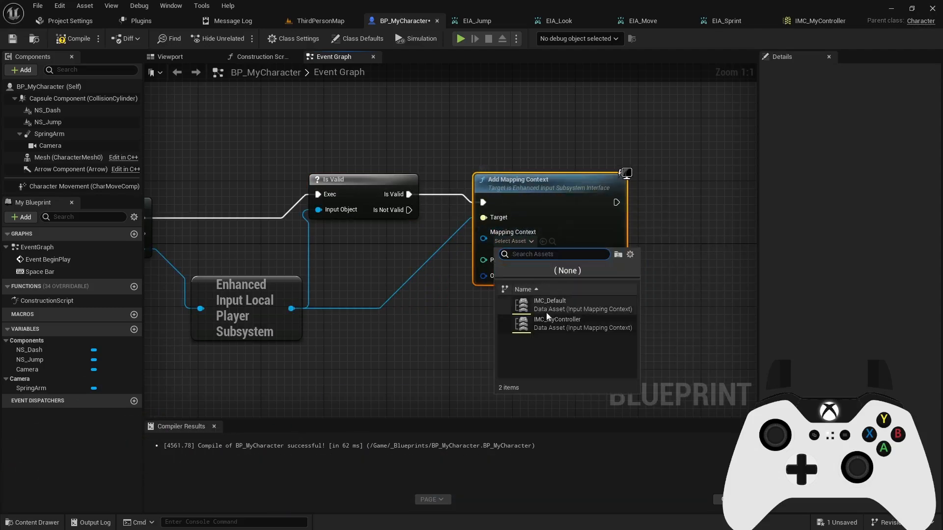
mouse_move(556, 323)
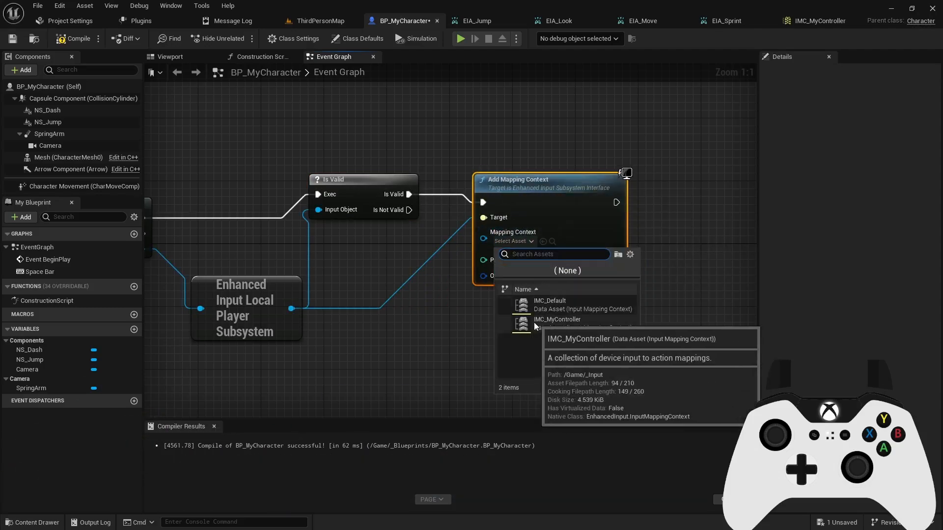
click(557, 320)
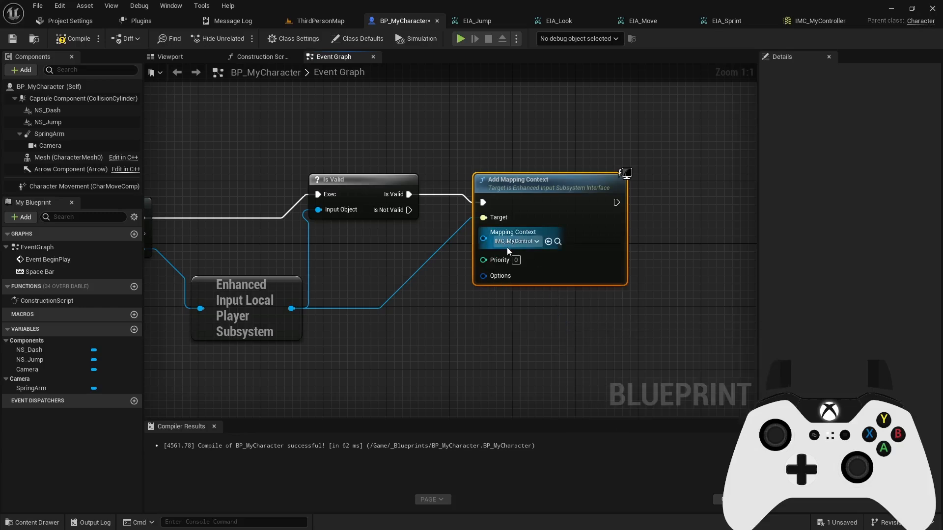
mouse_move(516, 180)
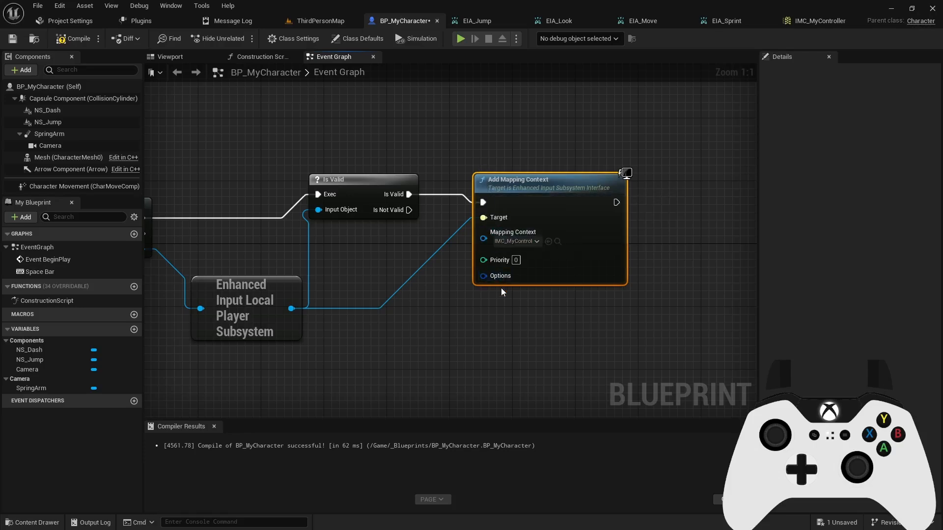
mouse_move(499, 283)
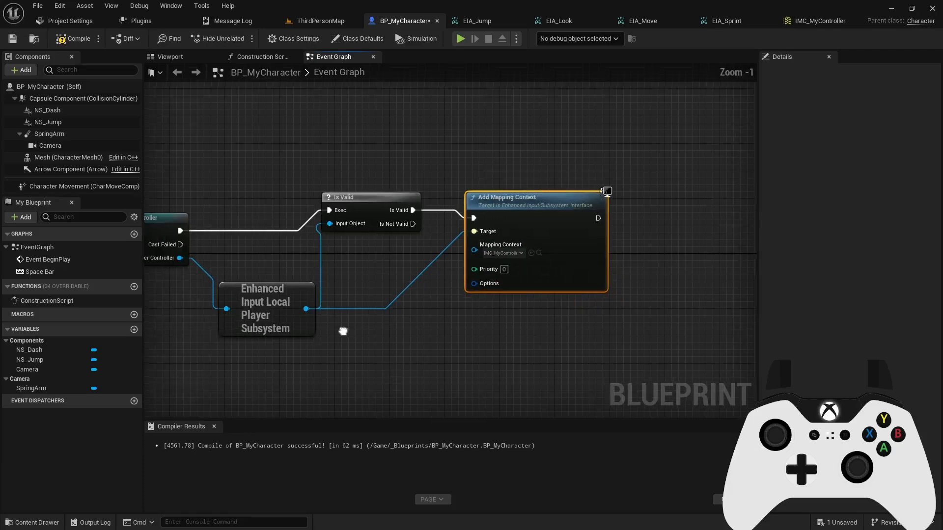
Compile BP_MyCharacter and bring up the node action menu on empty graph space.
scroll(down, 3)
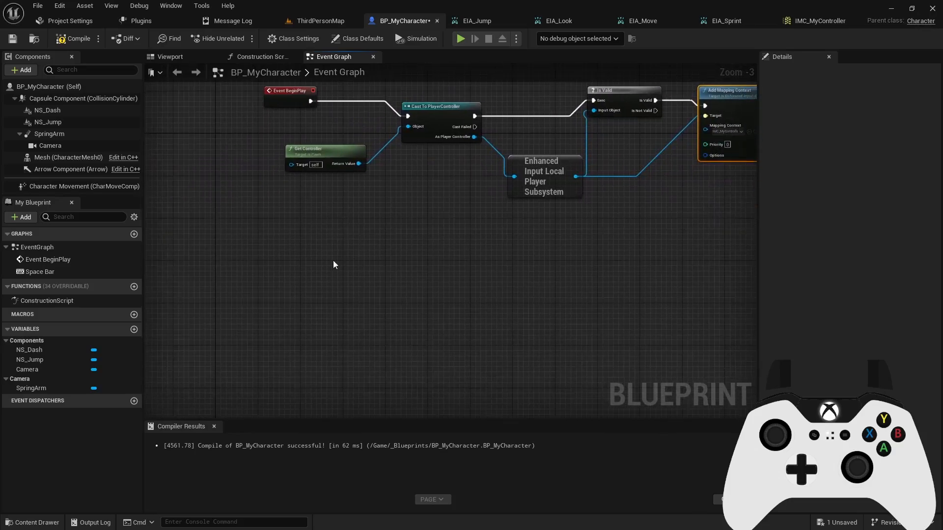
mouse_move(77, 38)
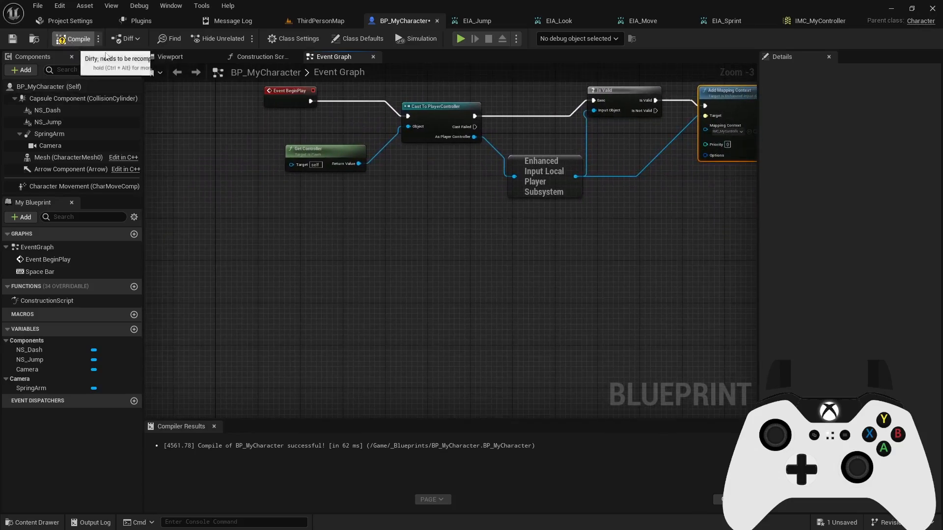
click(76, 38)
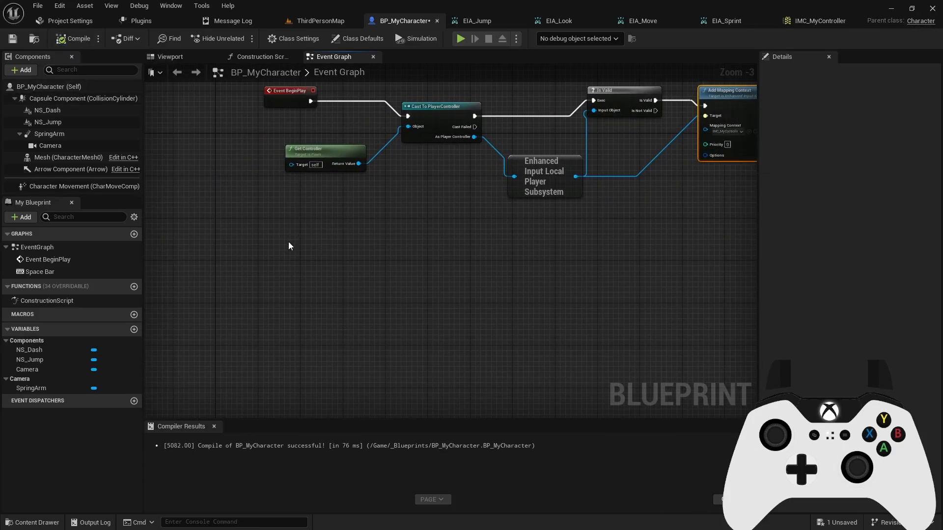
right_click(289, 246)
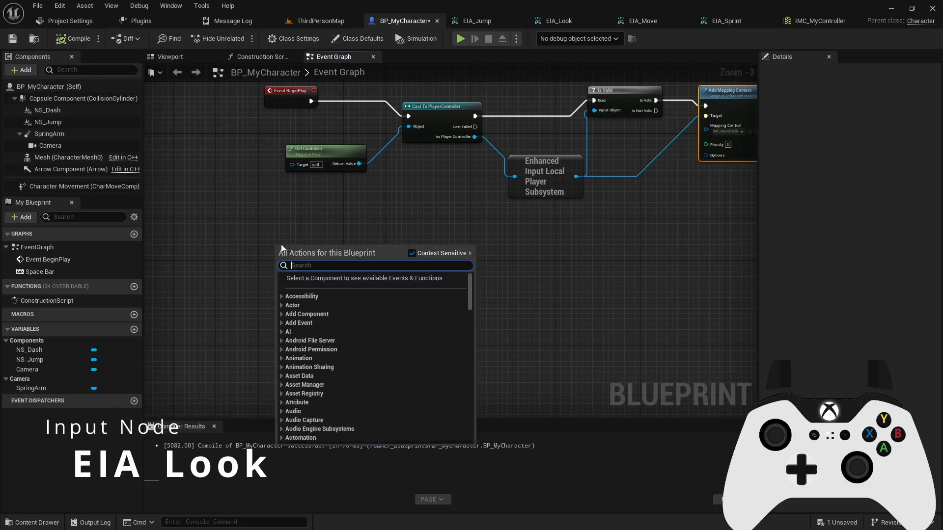
Add the EnhancedInputAction EIA_Look event and pull a wire from its Triggered output.
text(e)
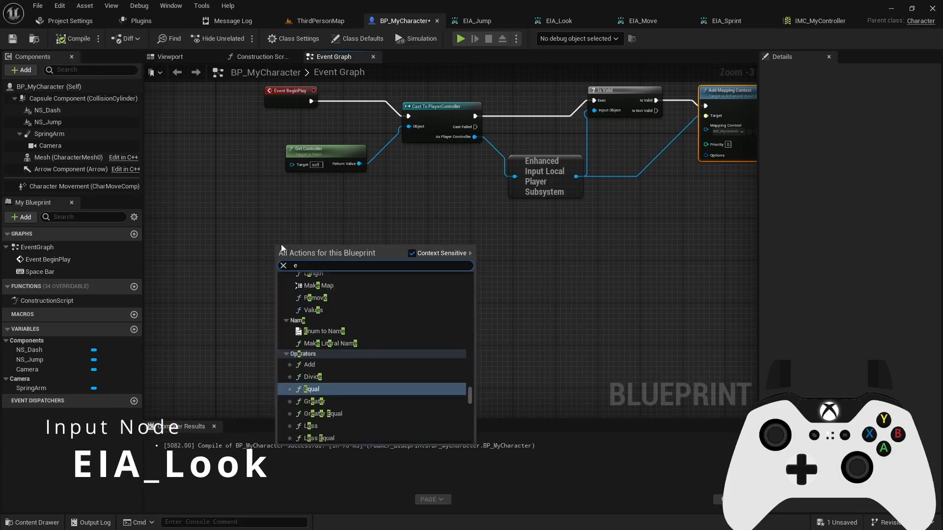
text(ia_)
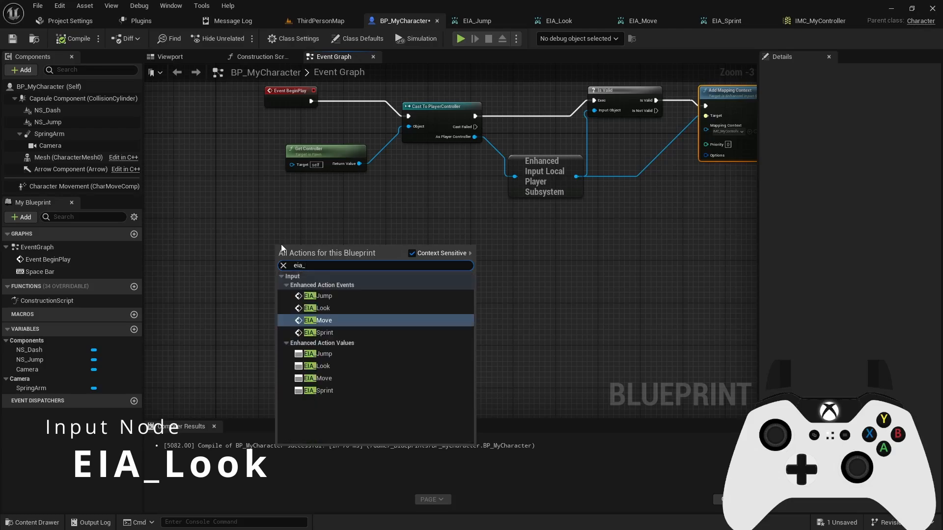
mouse_move(326, 311)
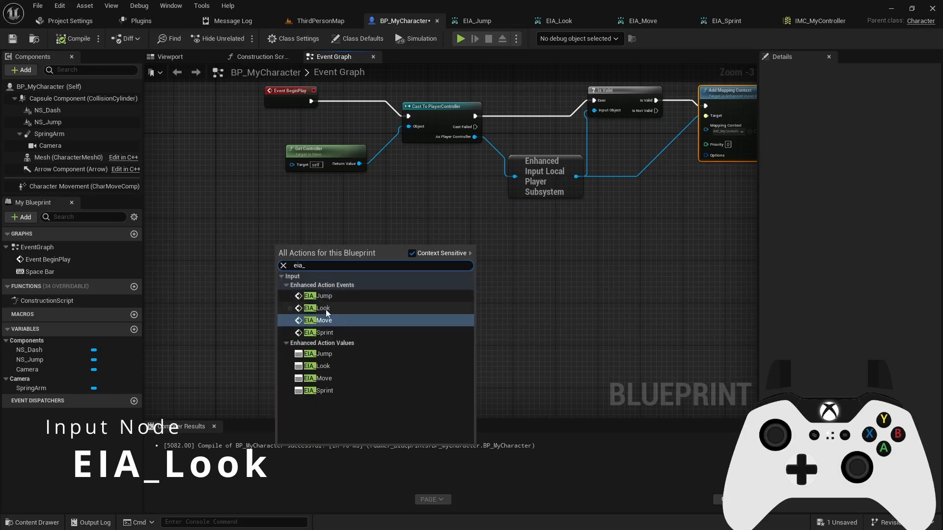
mouse_move(325, 333)
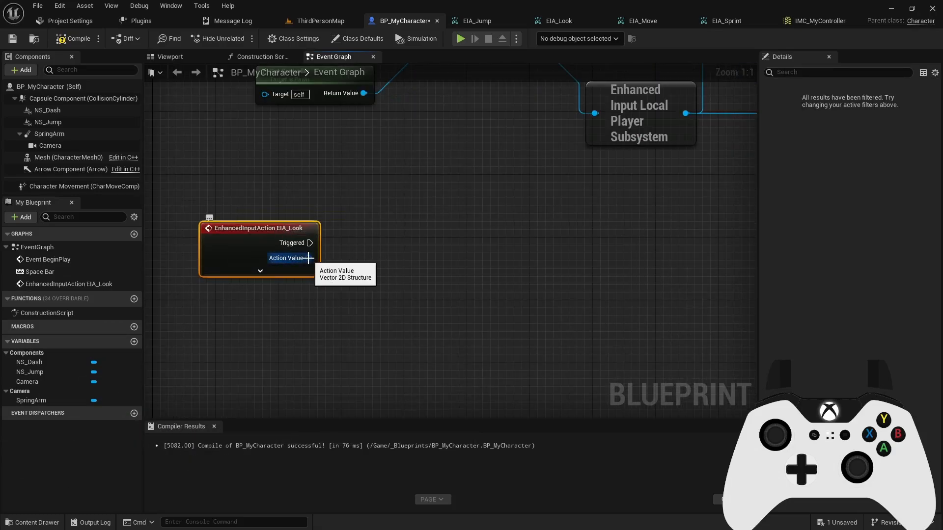
mouse_move(331, 290)
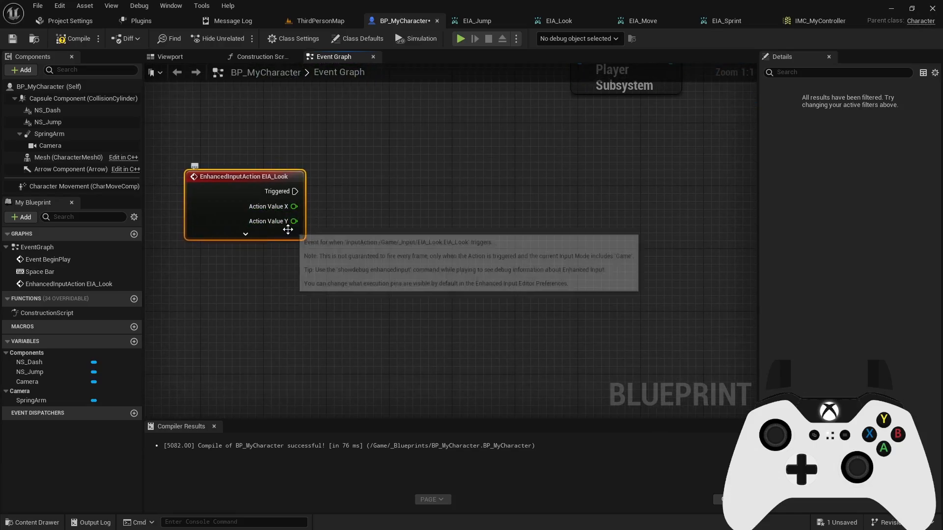
drag(296, 192, 355, 187)
text(add controller)
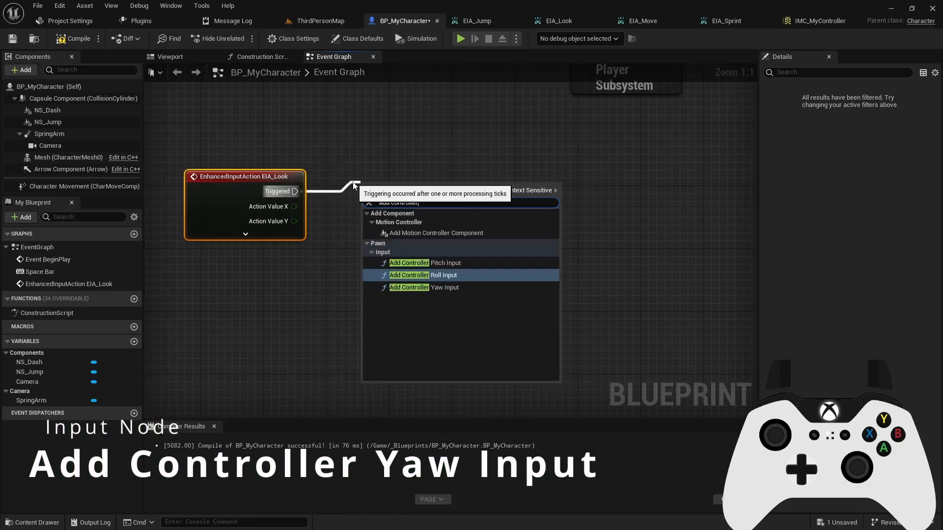
Chain Add Controller Yaw Input from X and Add Controller Pitch Input from Y.
click(424, 287)
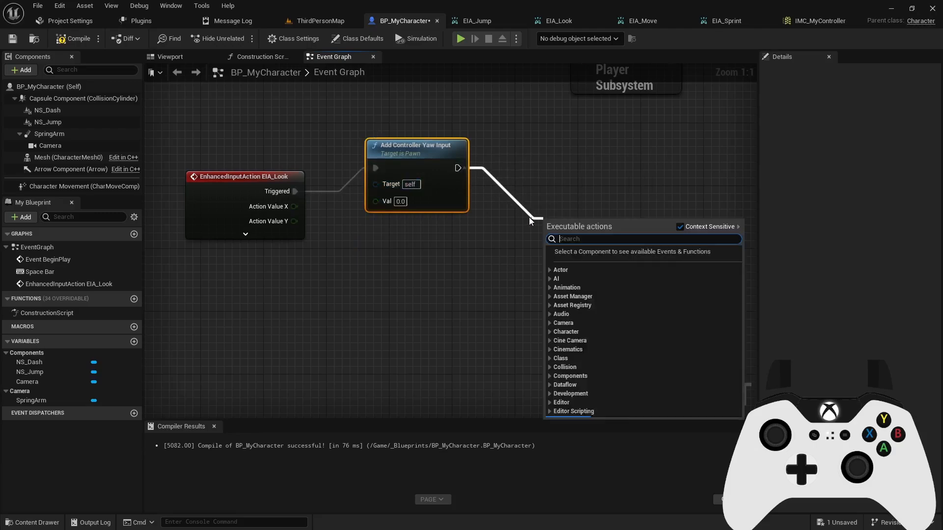
text(add controller)
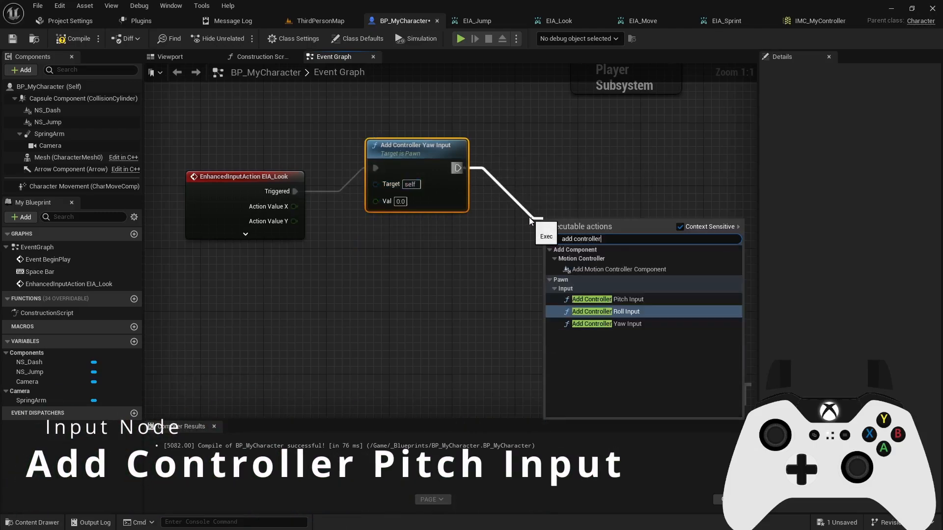
click(602, 298)
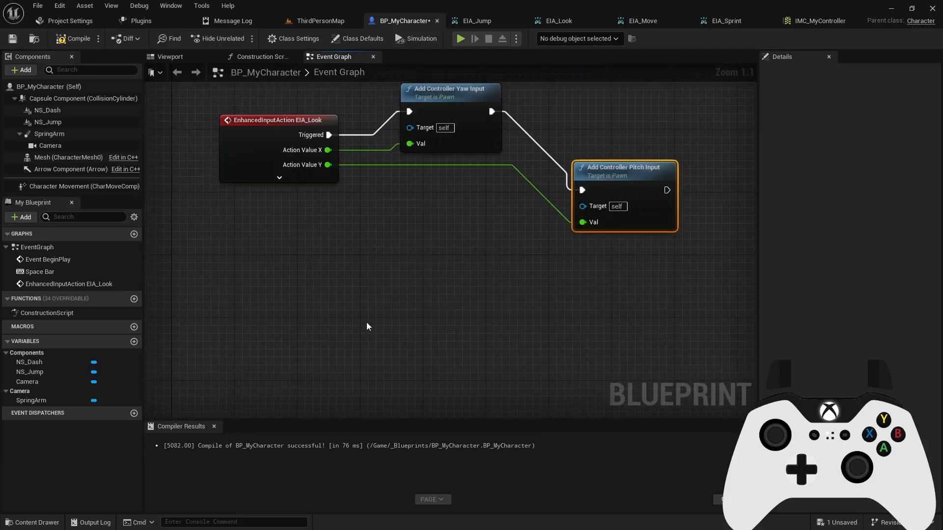
right_click(367, 326)
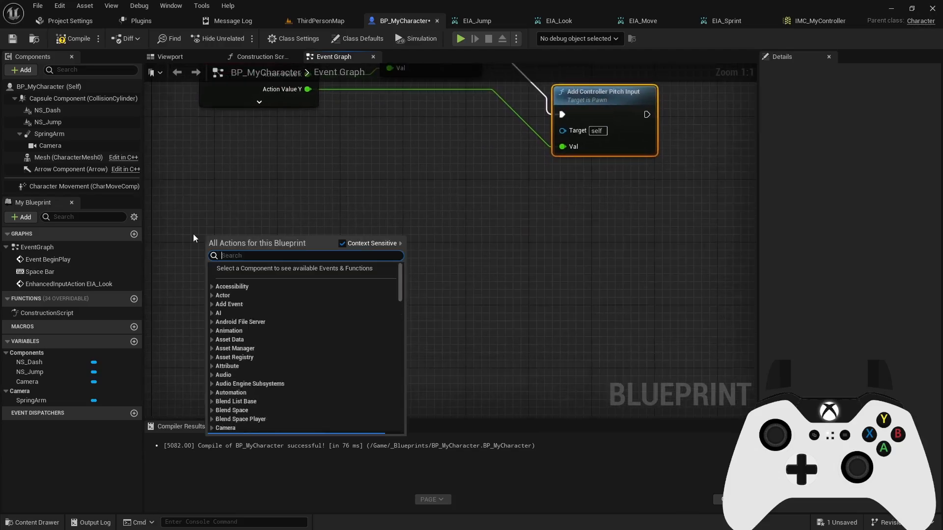
Add the EIA_Move event triggering an Add Movement Input node.
text(eia_)
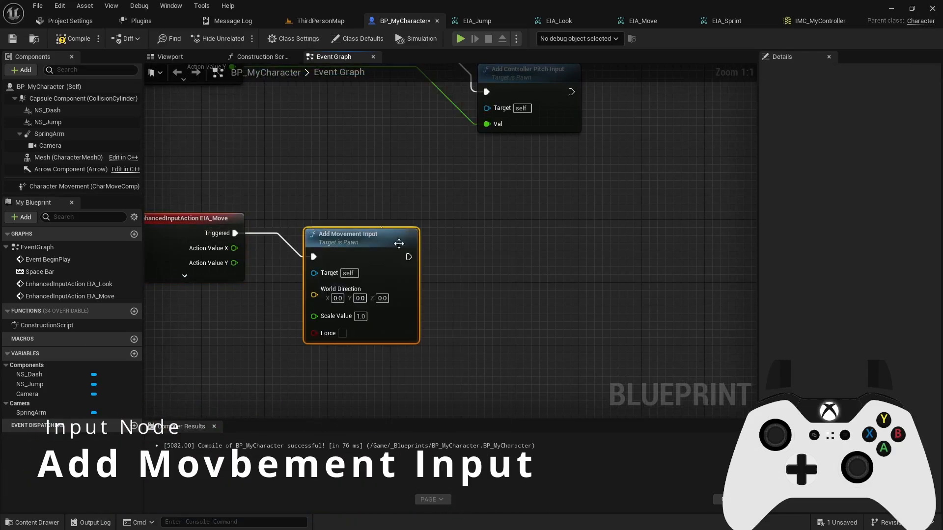
scroll(down, 3)
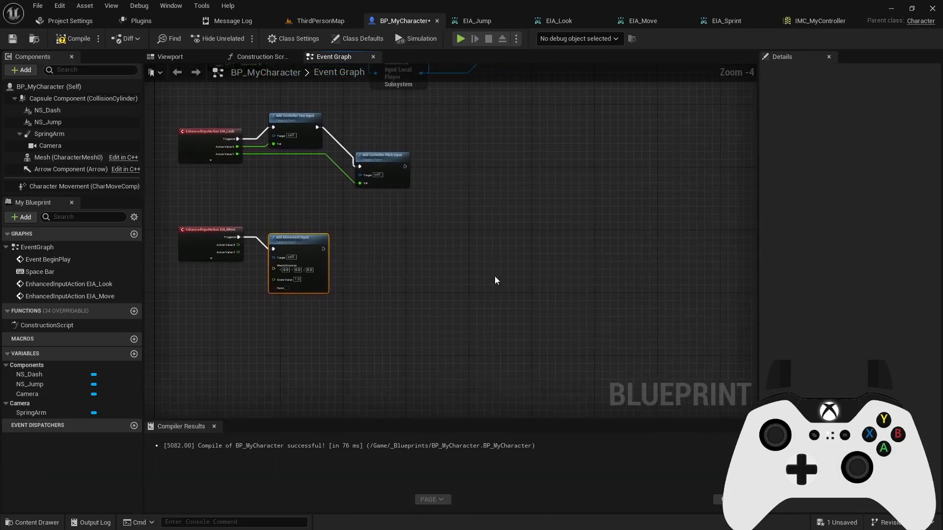
mouse_move(588, 267)
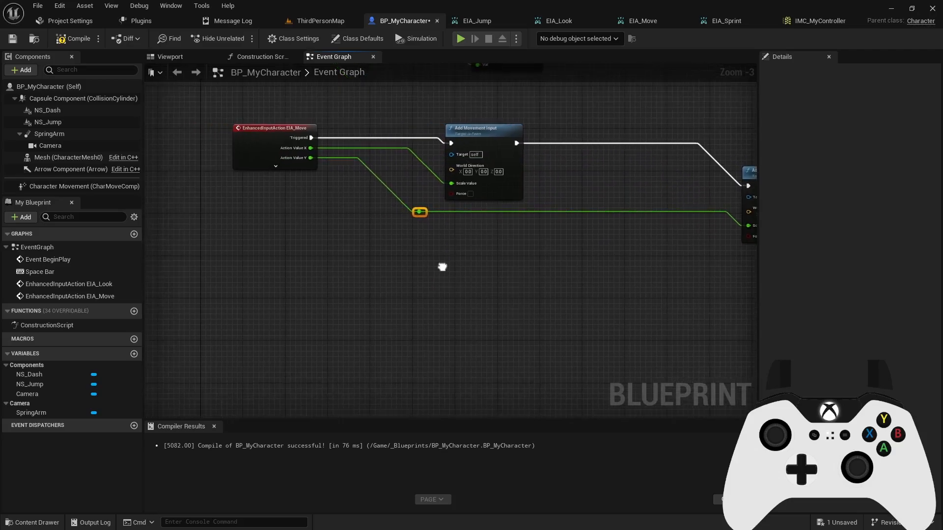
Add Get Control Rotation with Get Right/Forward Vector fed by its yaw for the move inputs.
right_click(441, 267)
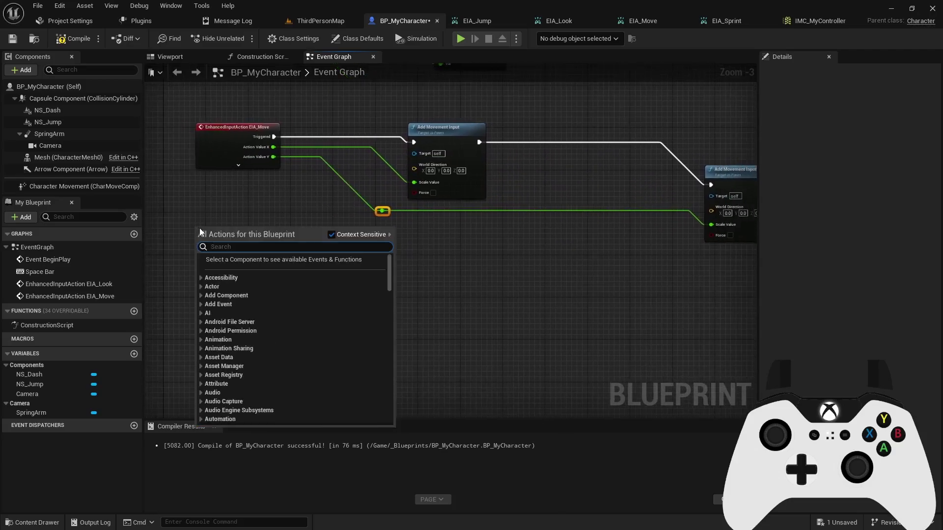
text(get c)
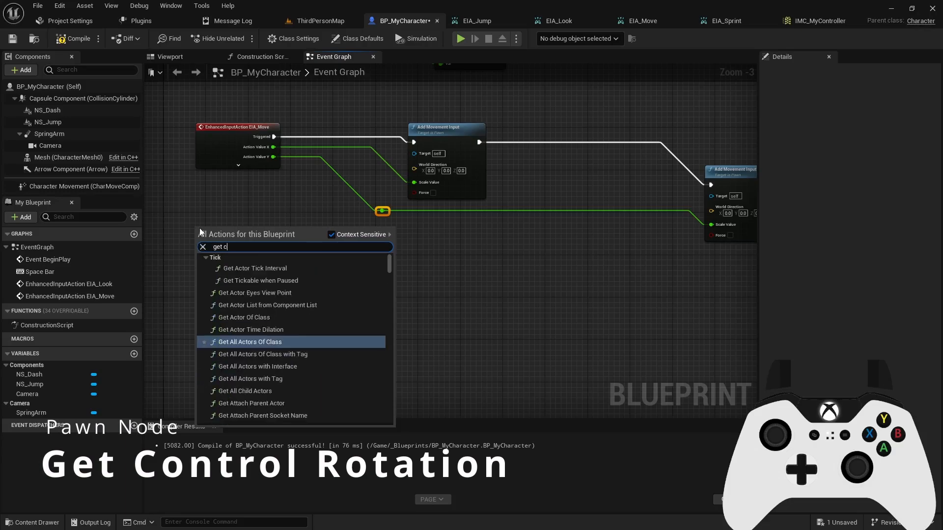
text(ontrol)
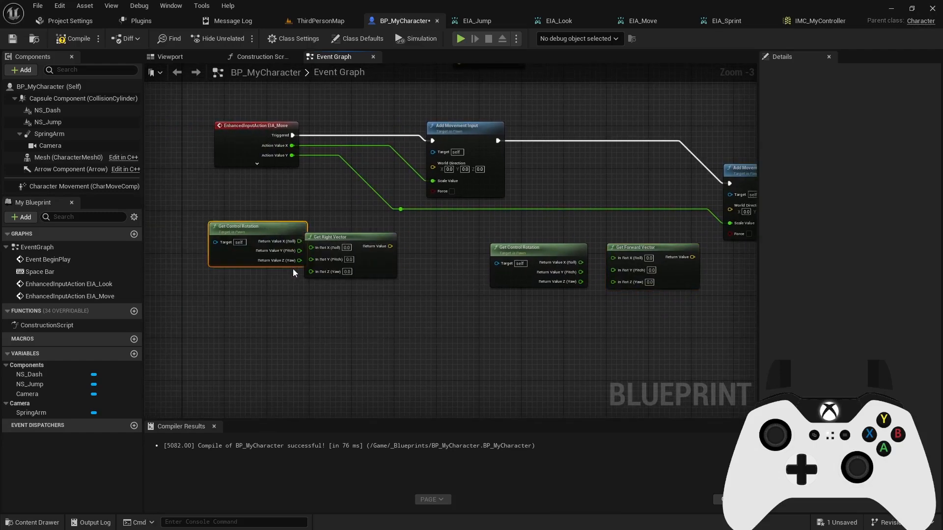
mouse_move(255, 235)
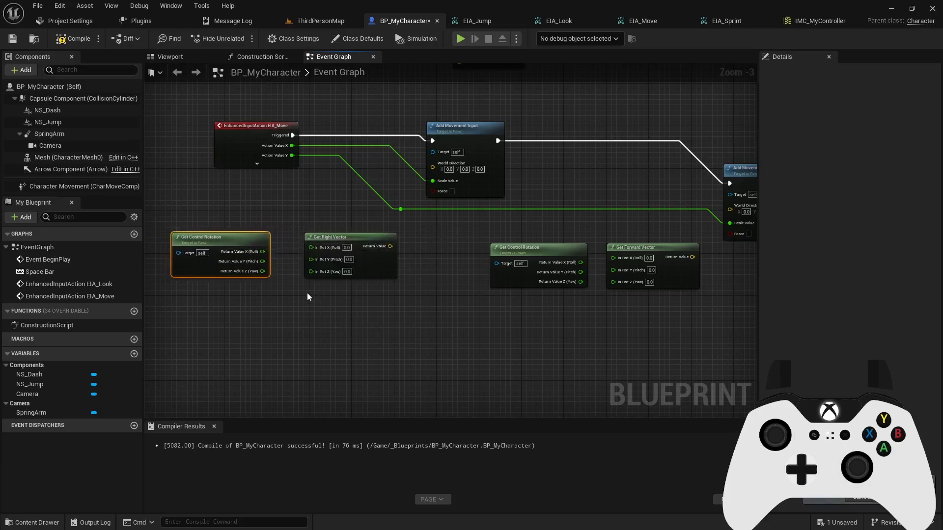
mouse_move(260, 251)
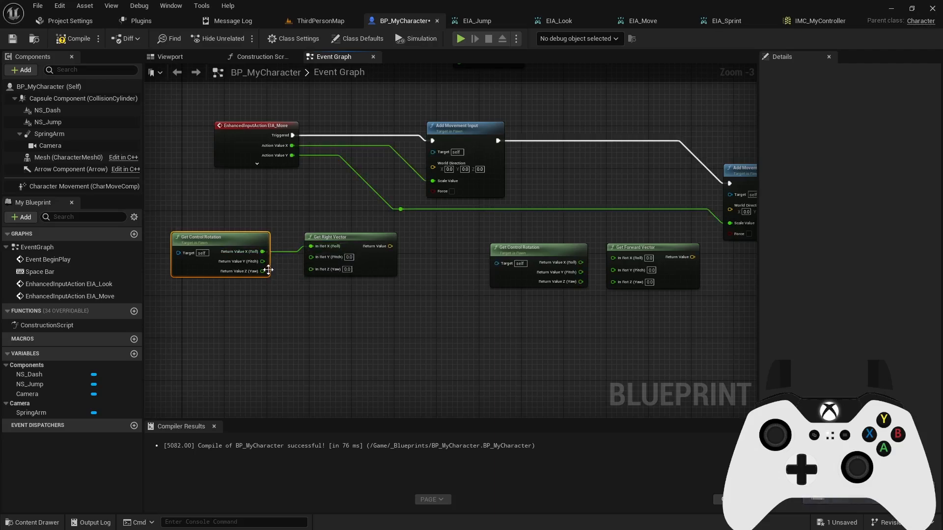
mouse_move(376, 246)
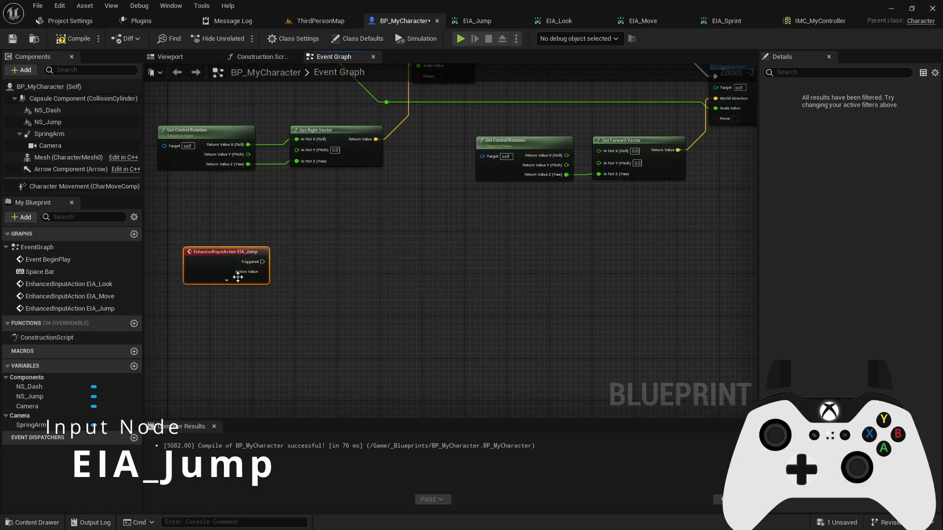
Expand the EIA_Jump event and add Jump and Stop Jumping nodes.
click(79, 186)
text(jum)
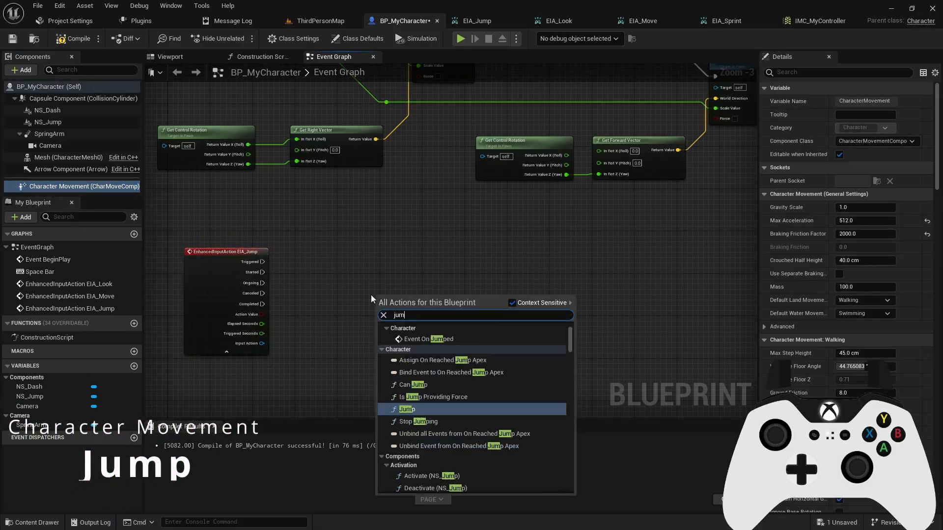
click(407, 408)
text(stop jum)
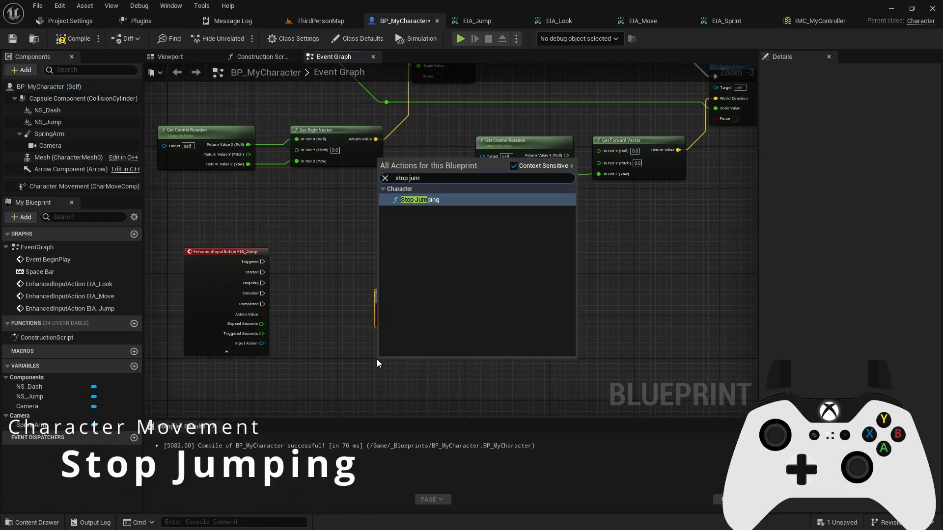
click(419, 199)
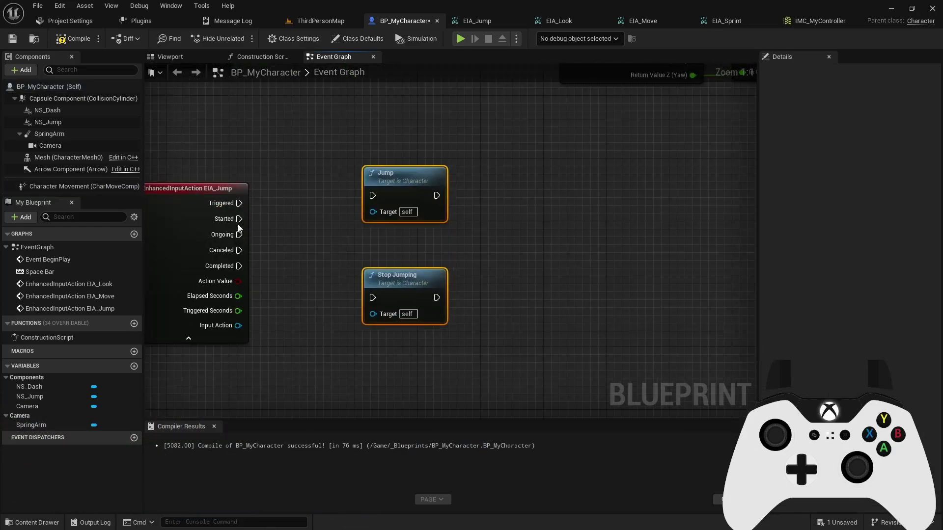
Wire Started to Jump and Completed to Stop Jumping.
drag(242, 218, 374, 195)
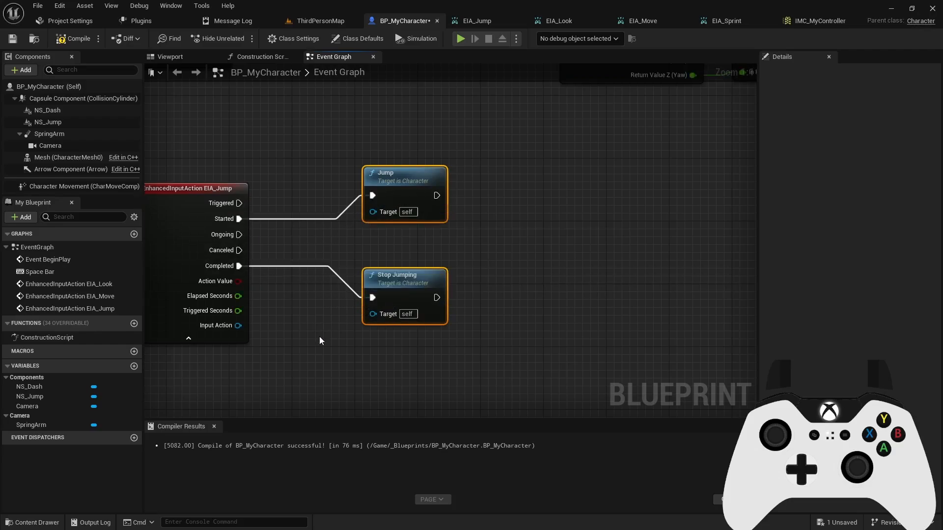
click(319, 341)
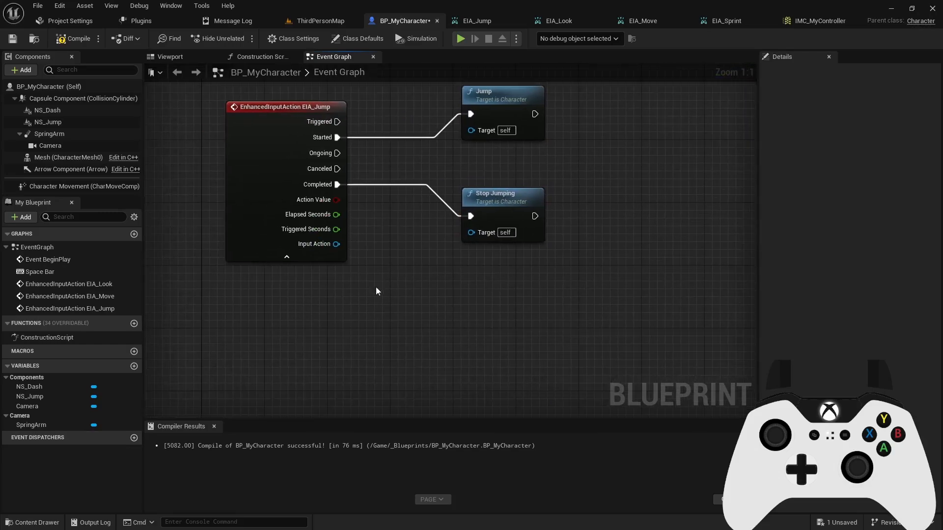
right_click(376, 290)
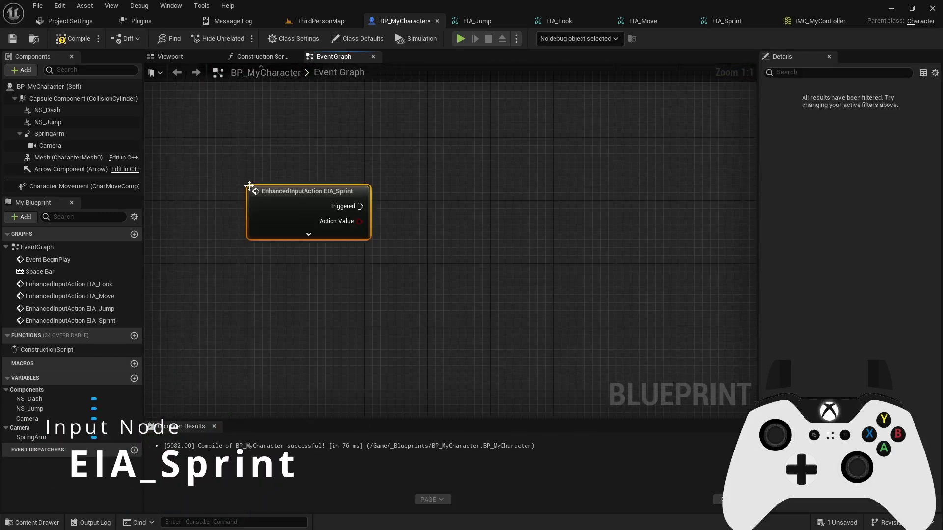
Expand EIA_Sprint and add Set Active with NS Dash as Target and New Active ticked.
click(308, 234)
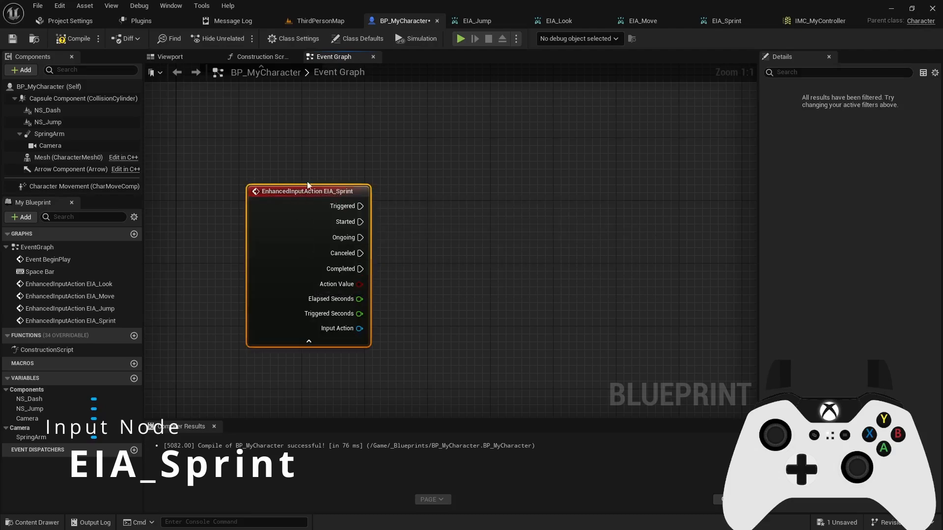
click(47, 110)
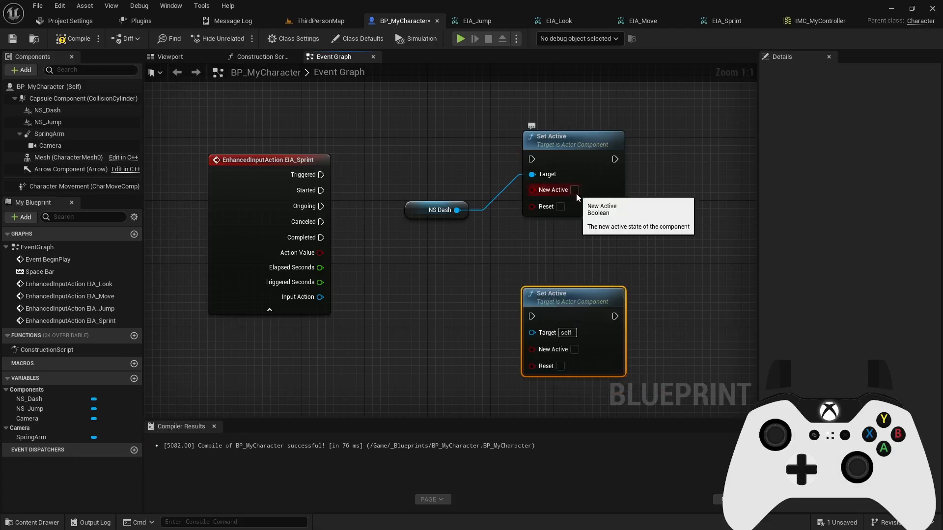
click(574, 190)
text(s)
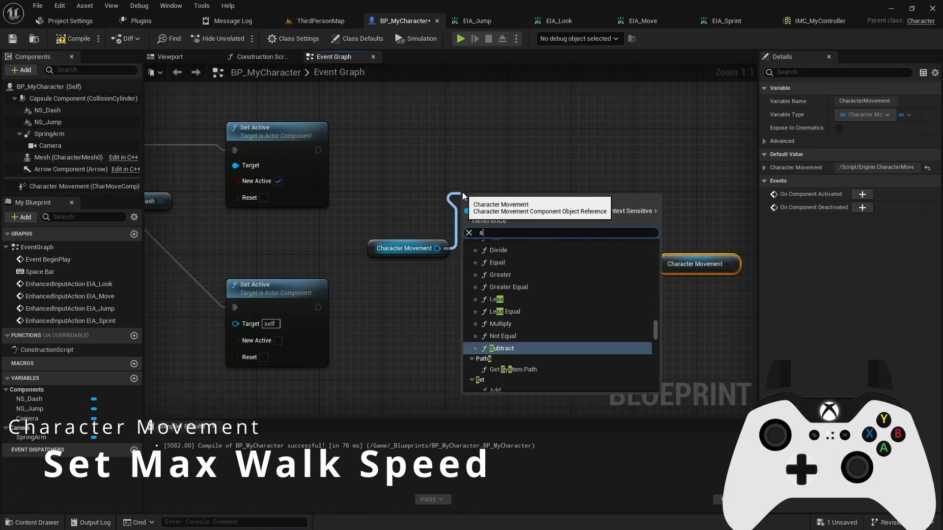
Add Set Max Walk Speed from Character Movement with 1200 on sprint and 600 on release.
text(et max wal)
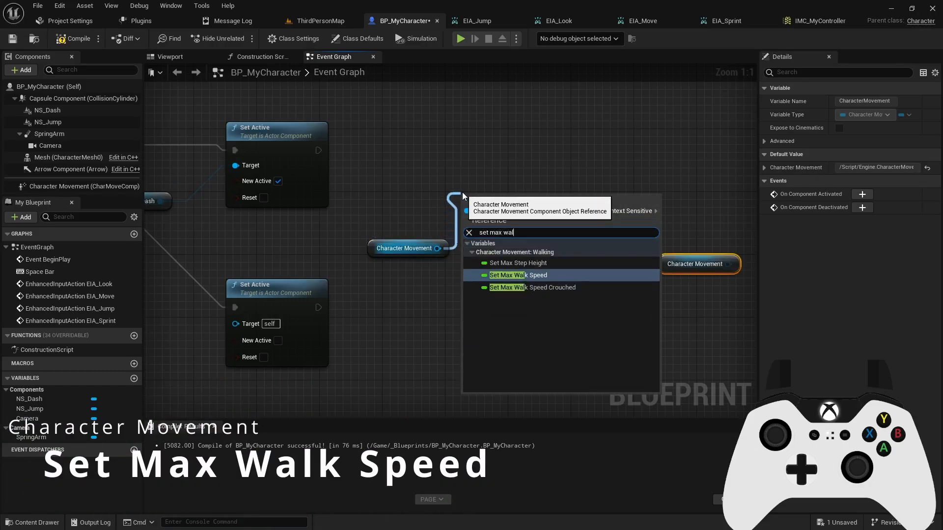
click(519, 274)
text(1500)
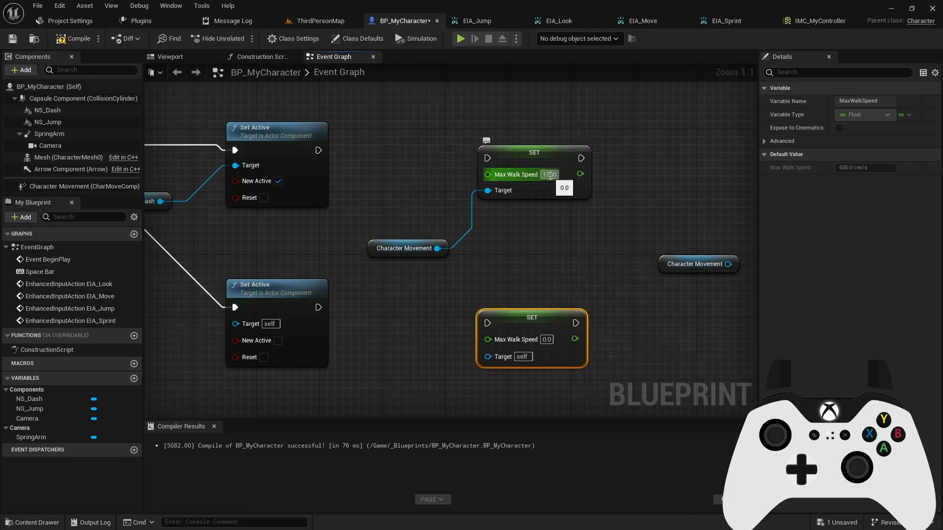
click(546, 339)
text(set ma)
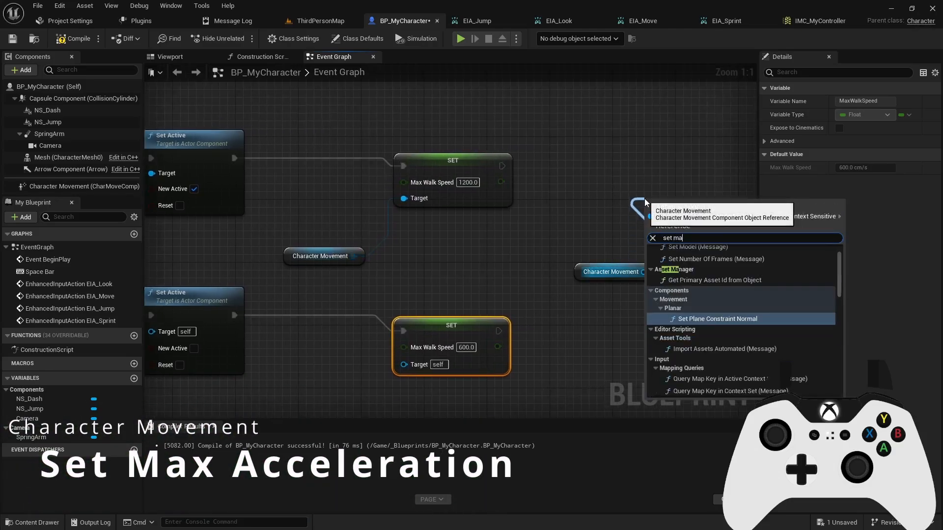
Add Set Max Acceleration at 1200 and compile, which reports three errors.
key(Backspace)
text(1200)
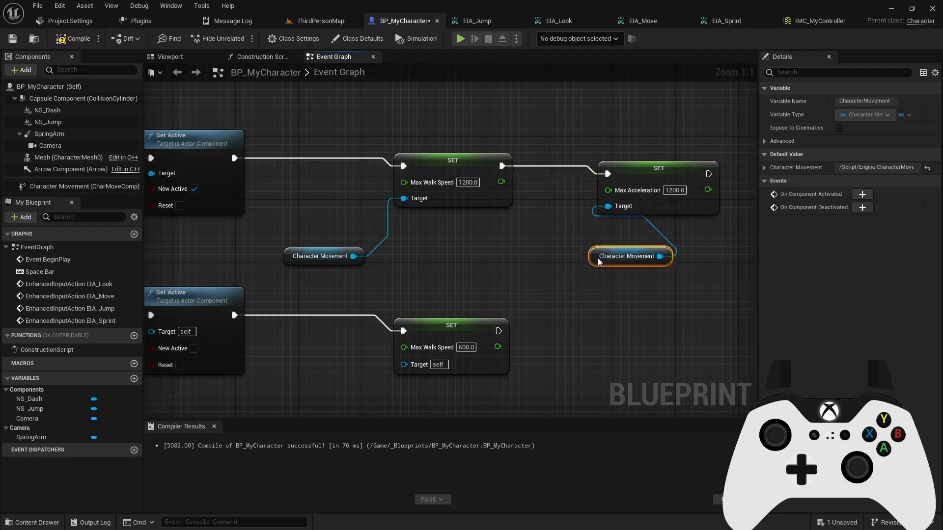
scroll(down, 3)
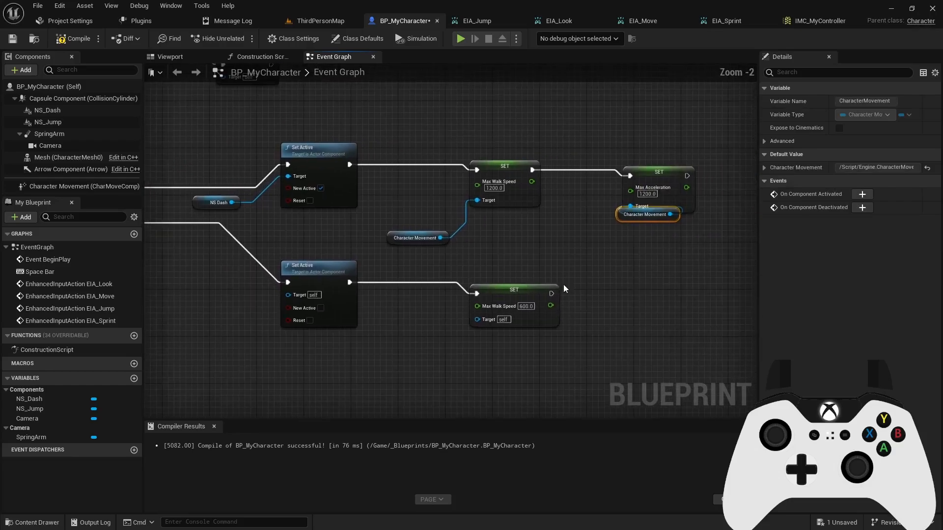
click(77, 38)
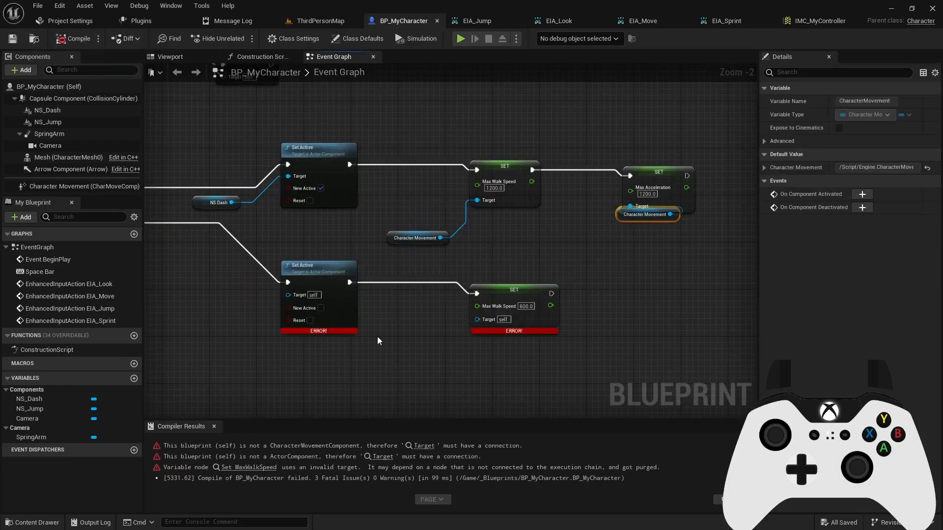
Wire the missing NS Dash and Character Movement targets and recompile successfully.
scroll(up, 3)
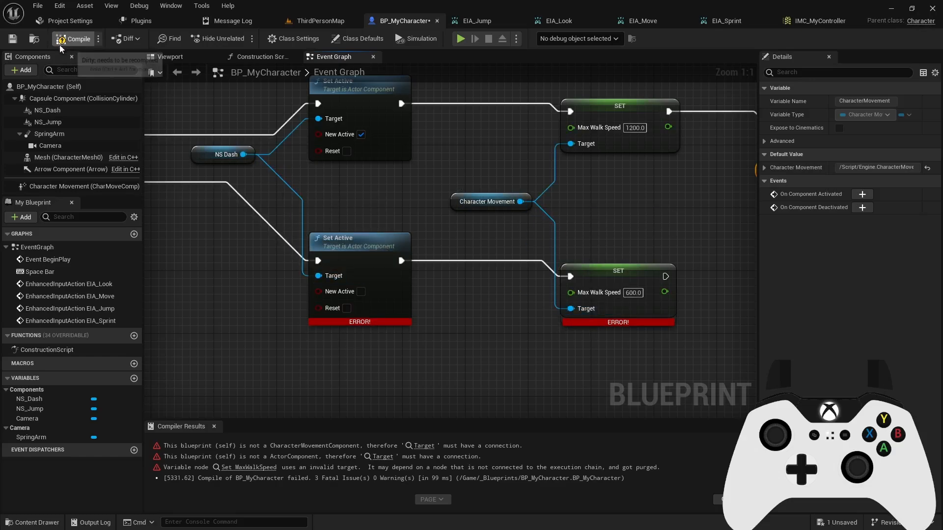
click(74, 38)
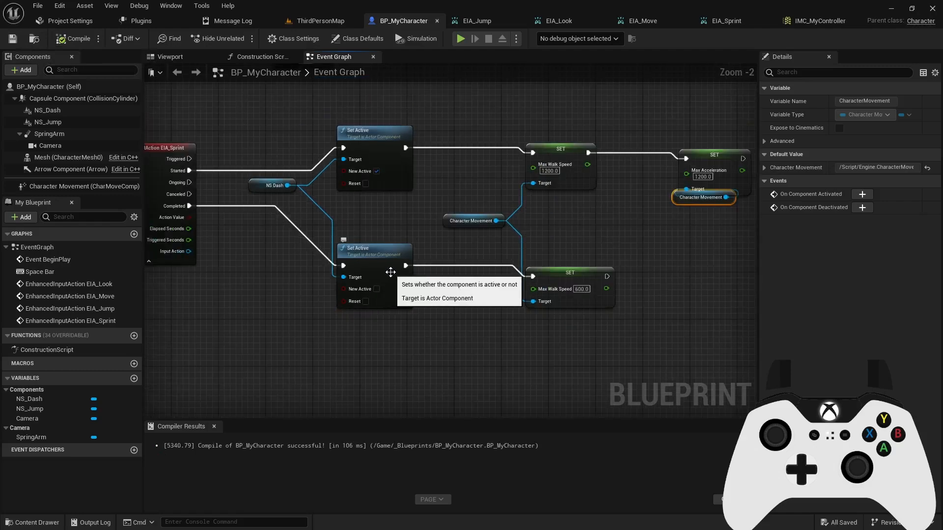
scroll(down, 3)
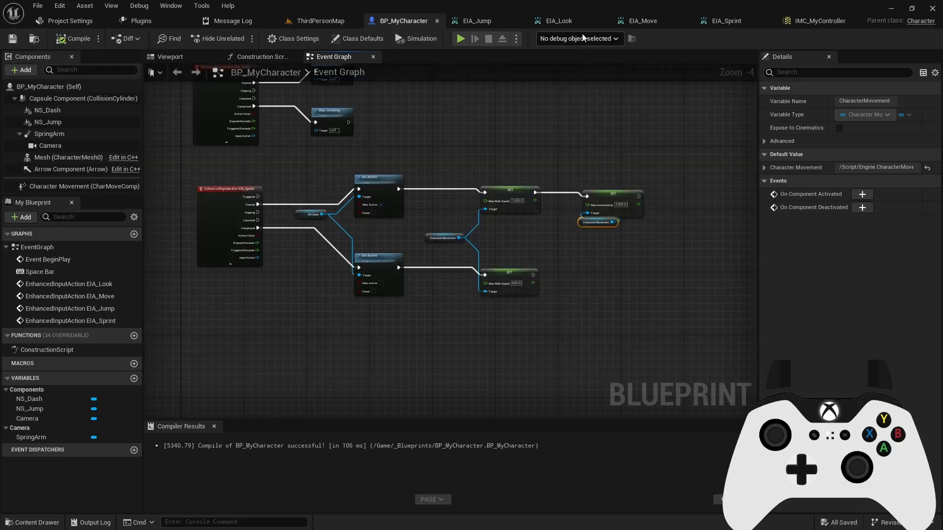
mouse_move(818, 20)
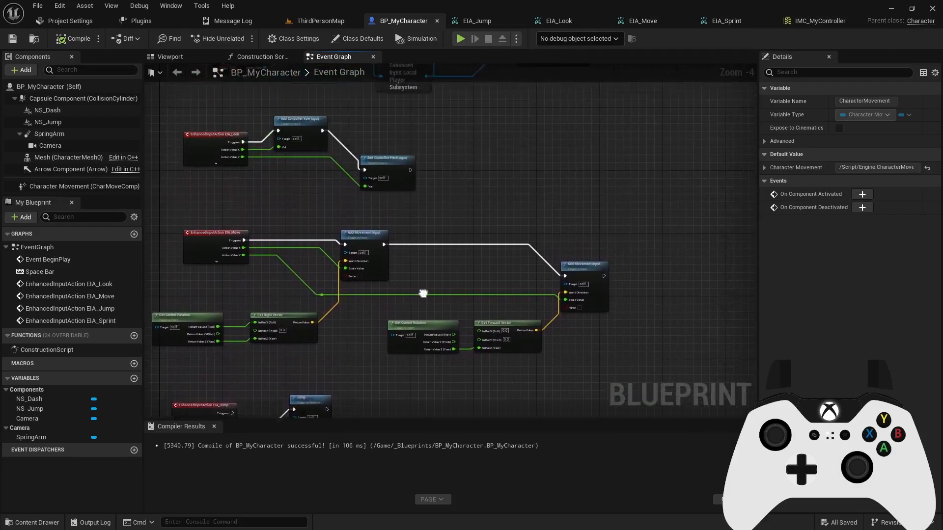
Switch to ThirdPersonMap and play the level in the editor.
click(317, 21)
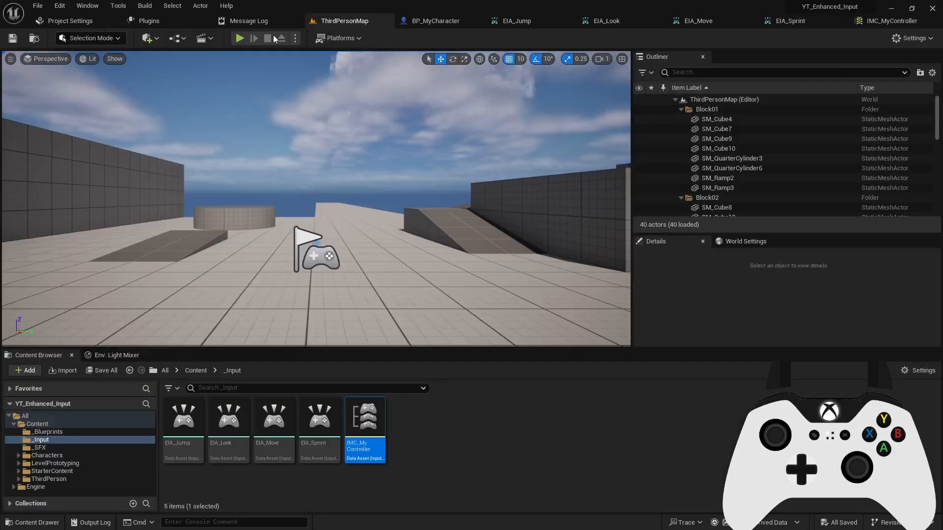
click(240, 38)
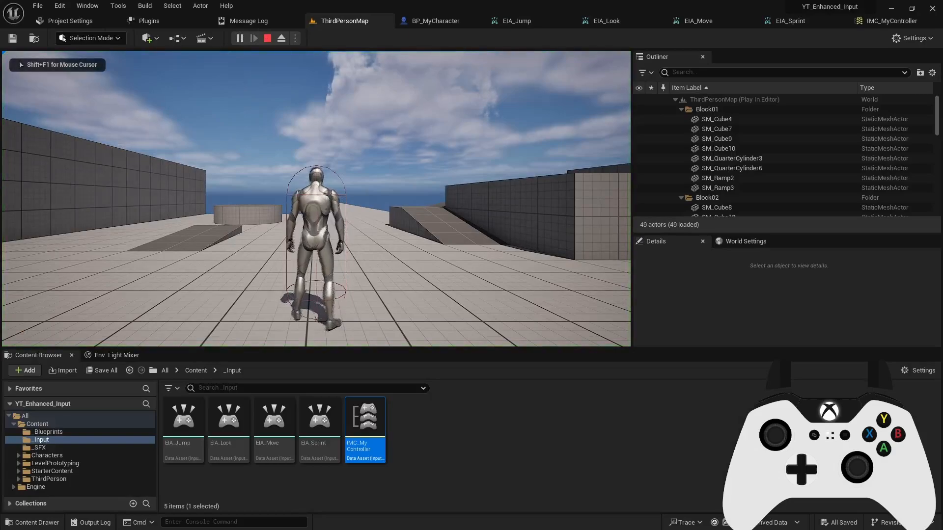